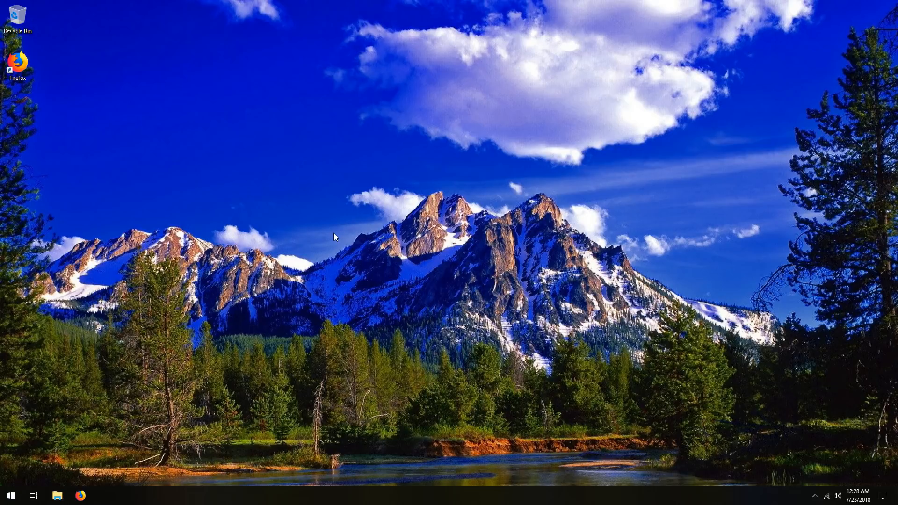
mouse_move(162, 417)
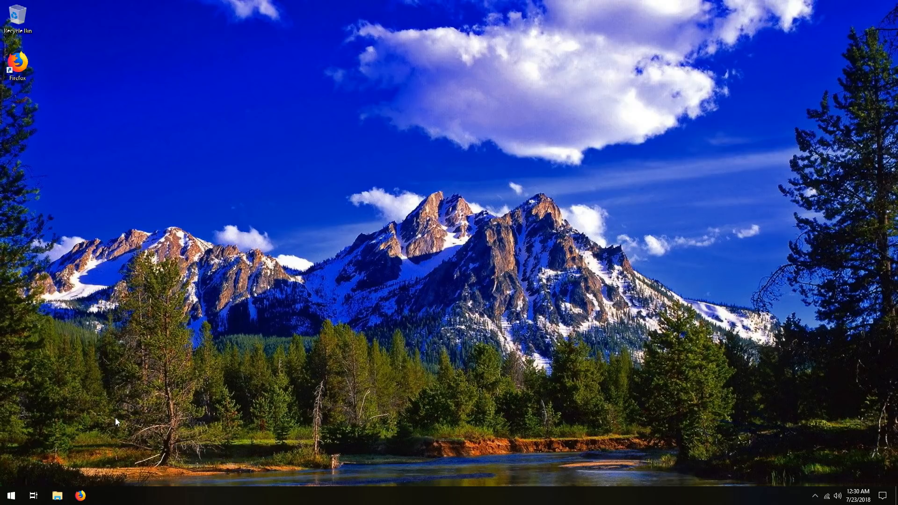
mouse_move(96, 460)
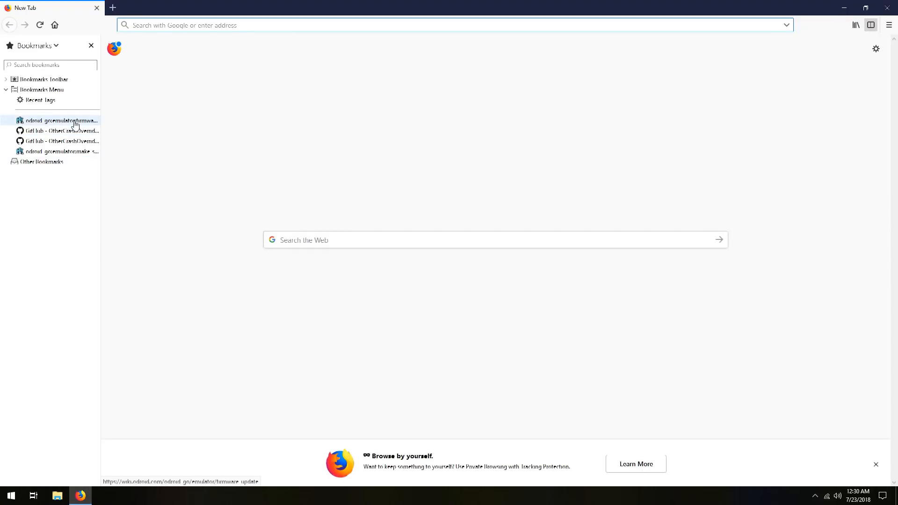
- Load the ODROID-GO firmware update wiki page and scroll to its Windows setup steps
left_click(60, 121)
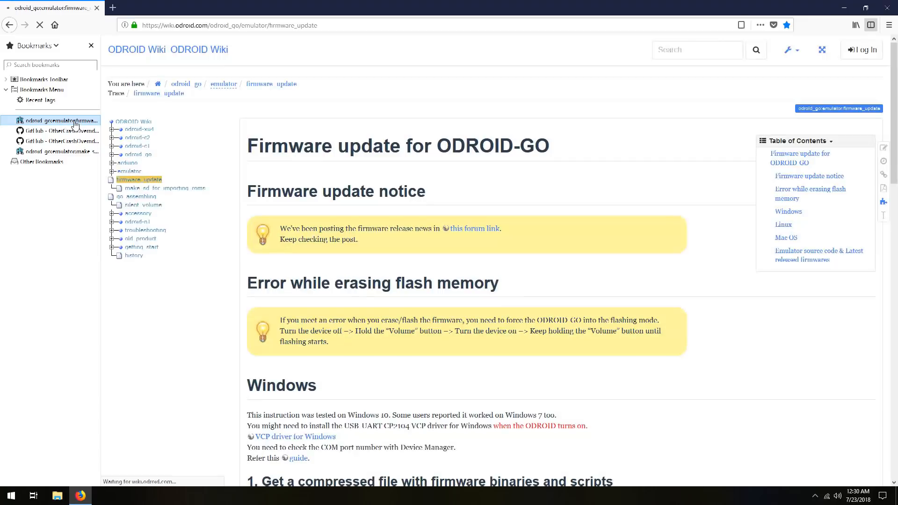
scroll("down", 3)
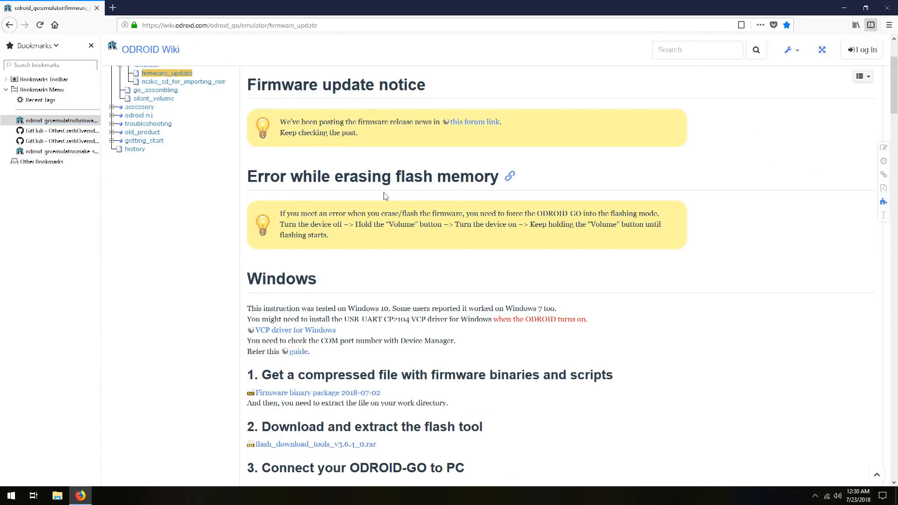
mouse_move(350, 237)
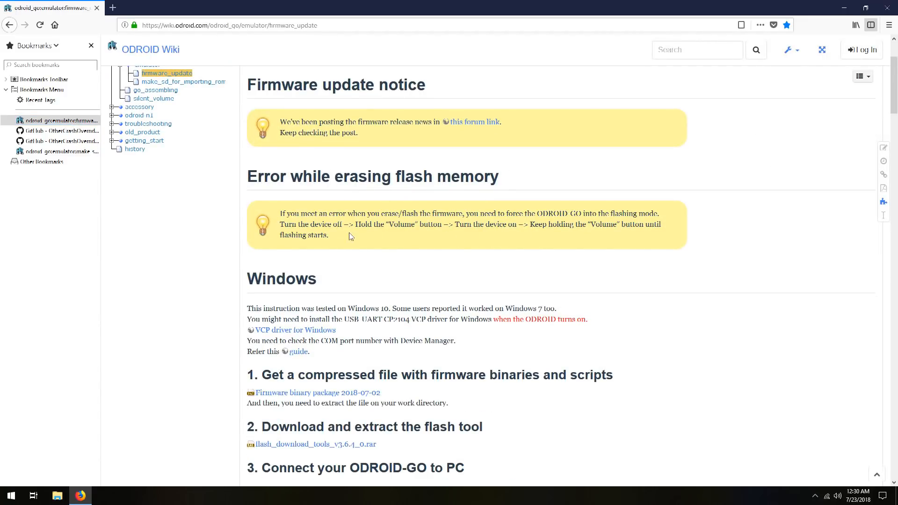
mouse_move(396, 246)
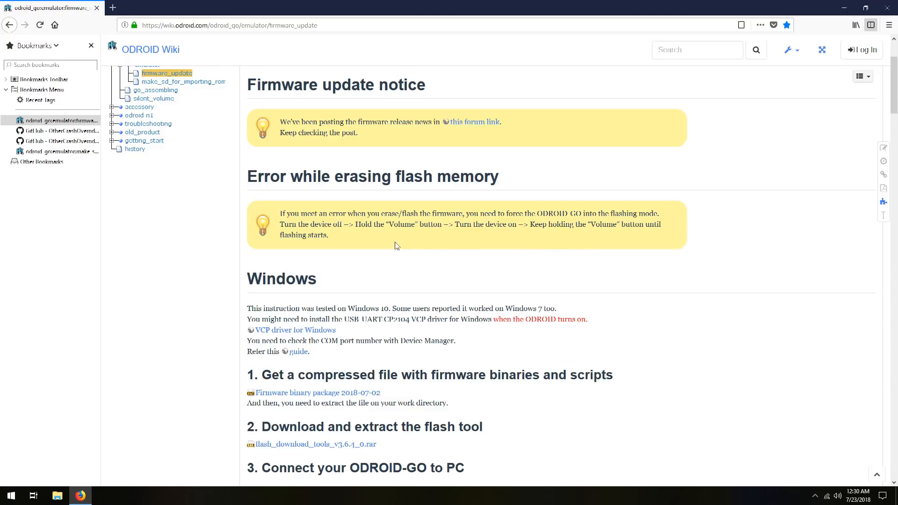
mouse_move(391, 244)
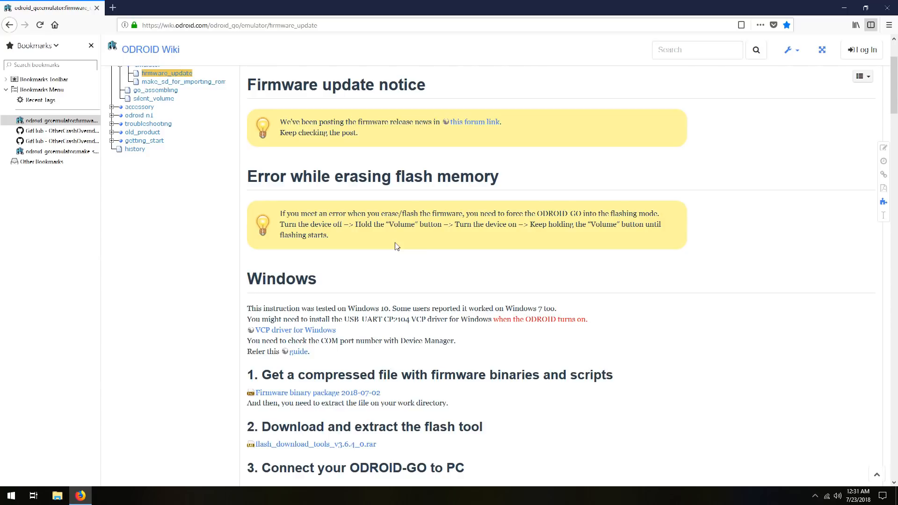
scroll("down", 3)
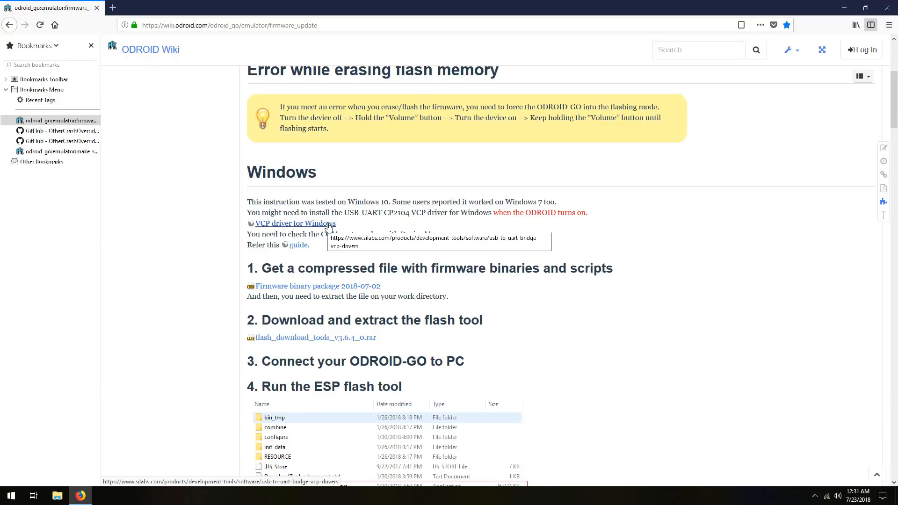
- Save the Windows 10 Universal CP210x VCP driver zip, then head to the bookmarked GitHub repository
left_click(294, 223)
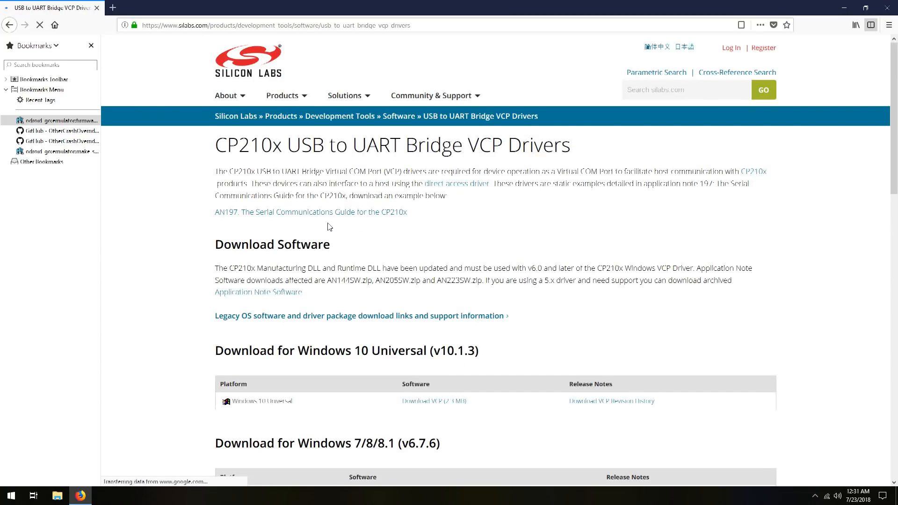
scroll("down", 3)
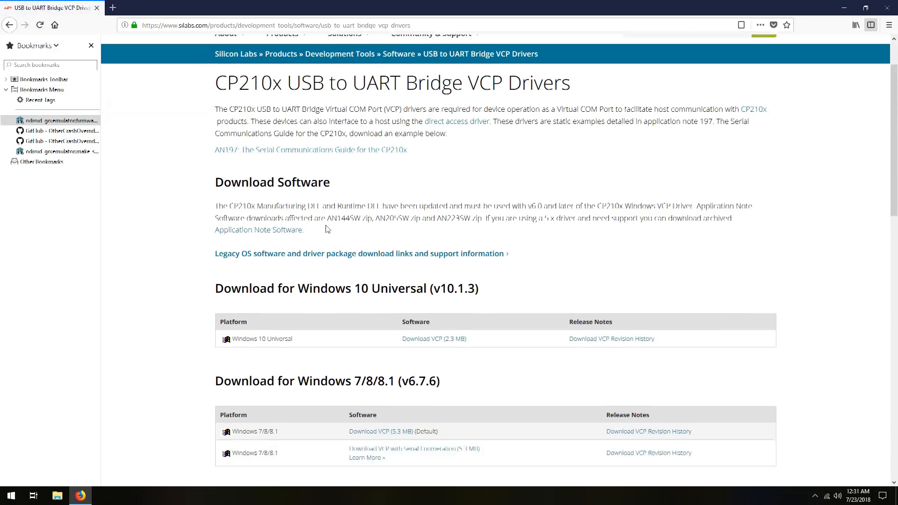
scroll("down", 3)
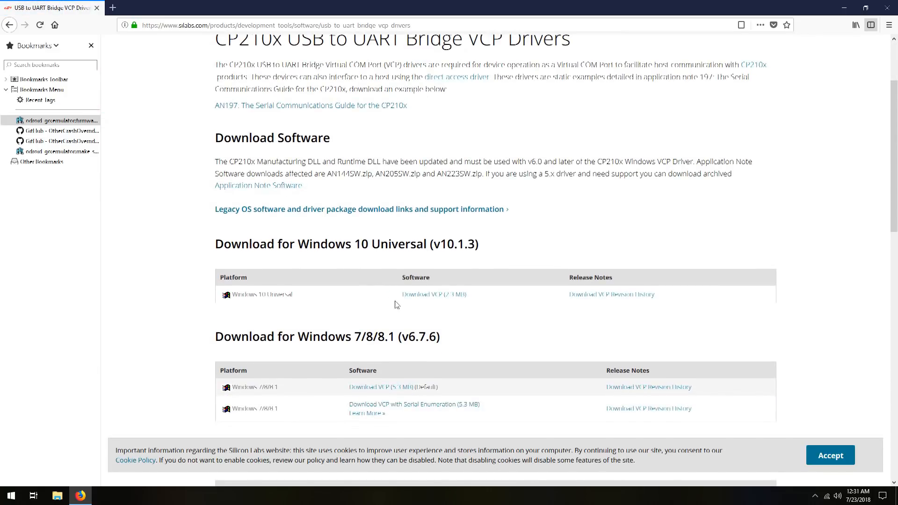
mouse_move(350, 299)
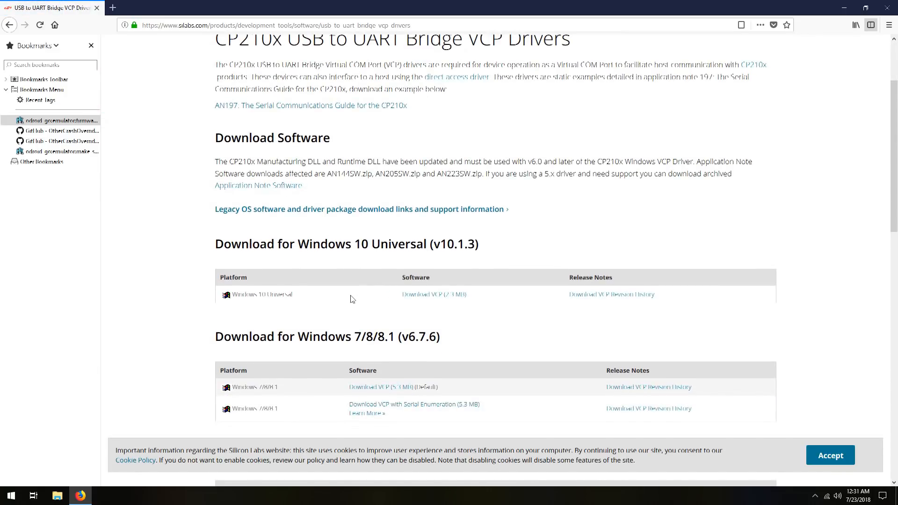
mouse_move(369, 310)
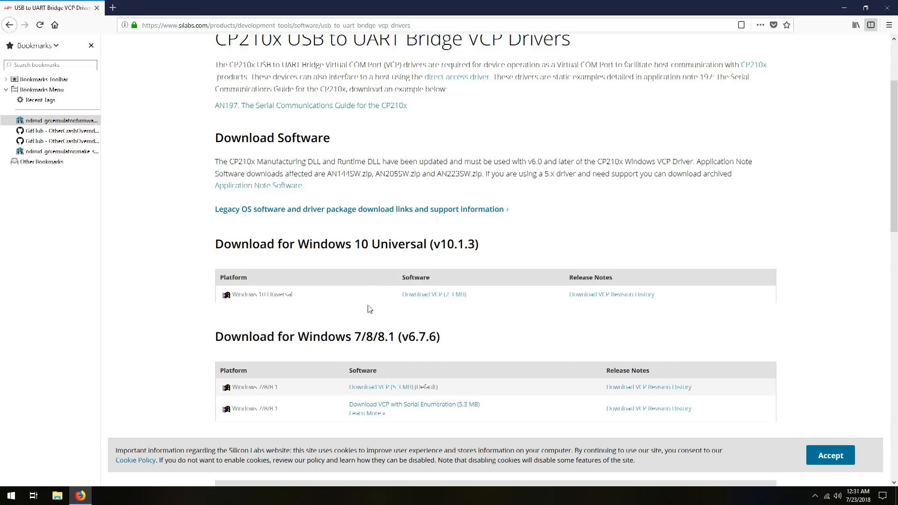
mouse_move(423, 297)
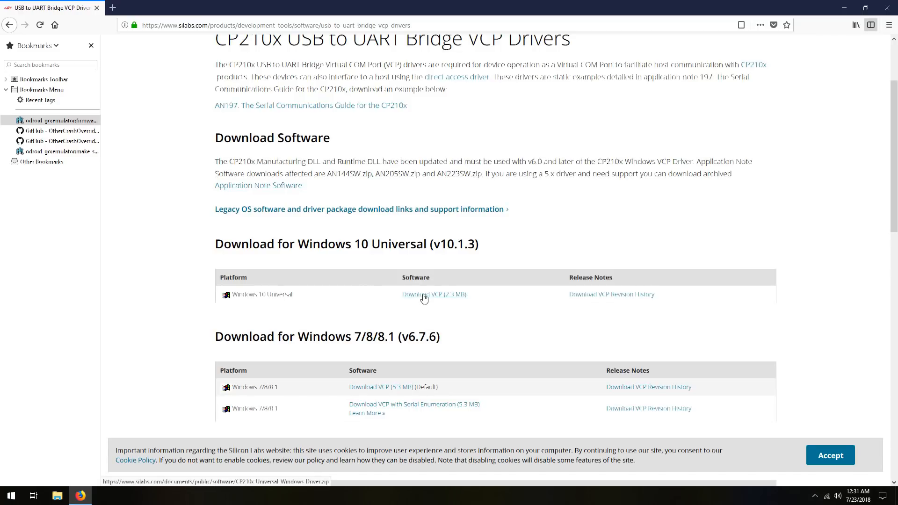
left_click(424, 298)
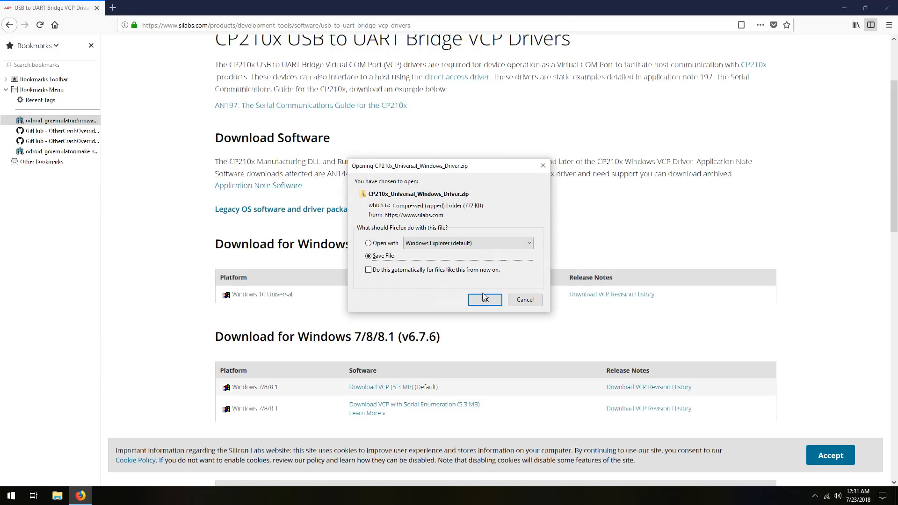
left_click(484, 300)
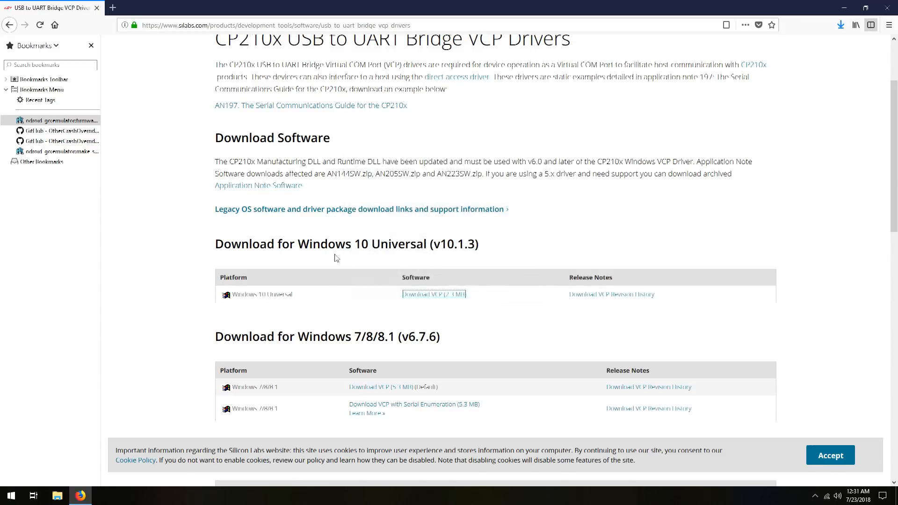
mouse_move(189, 175)
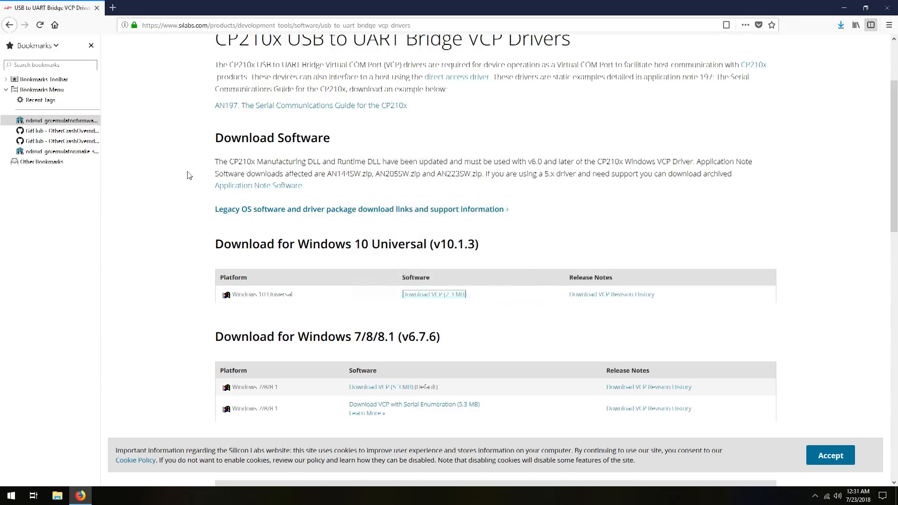
left_click(60, 131)
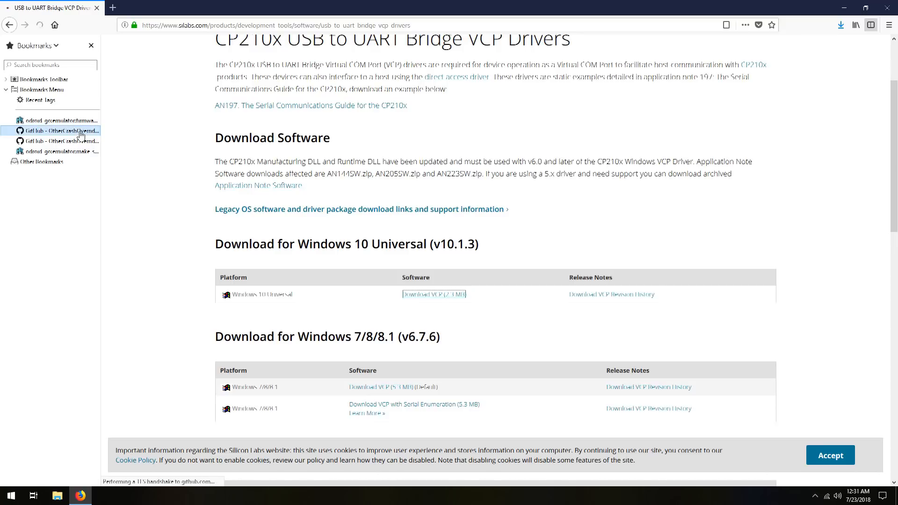
- Back on the wiki's step 2, download the flash_download_tools_v3.6.4_0.rar archive
left_click(57, 120)
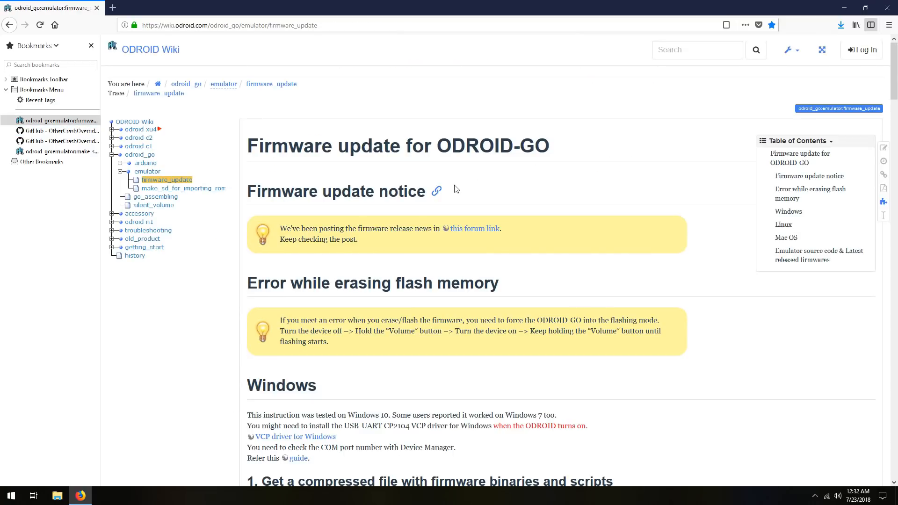
scroll("down", 3)
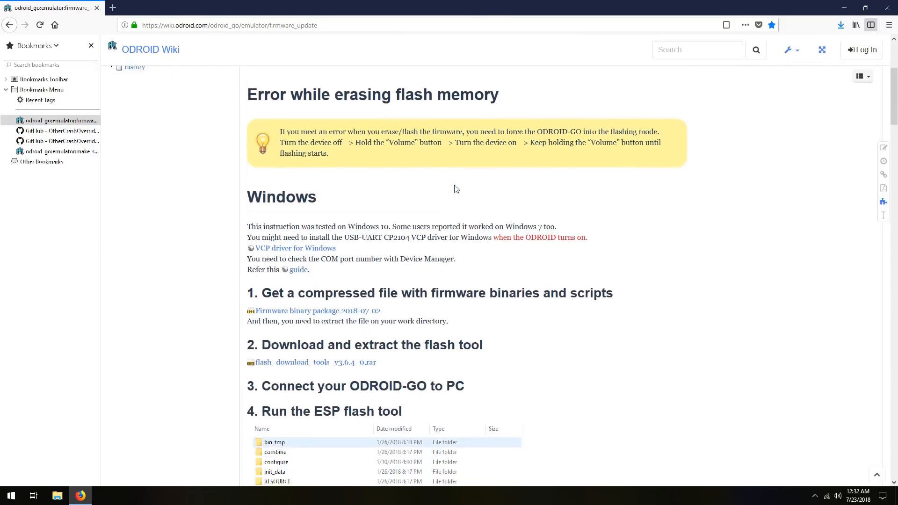
scroll("down", 3)
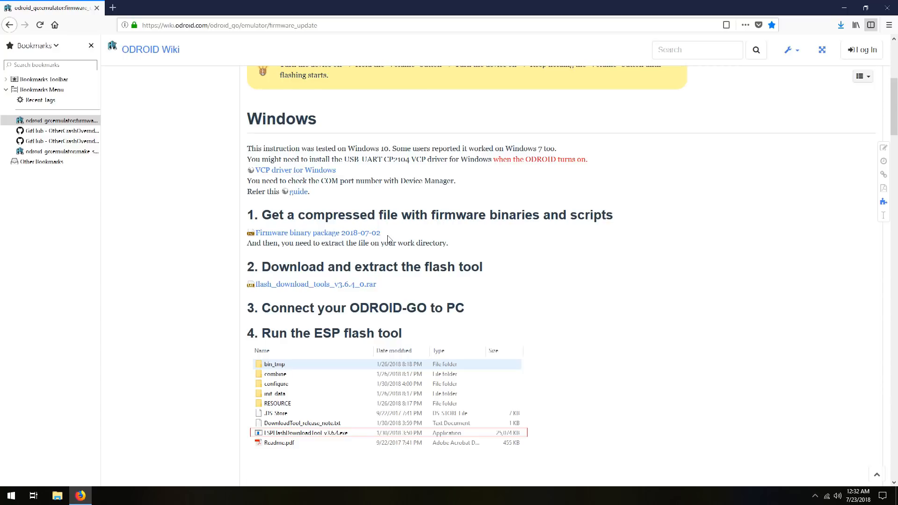
mouse_move(388, 294)
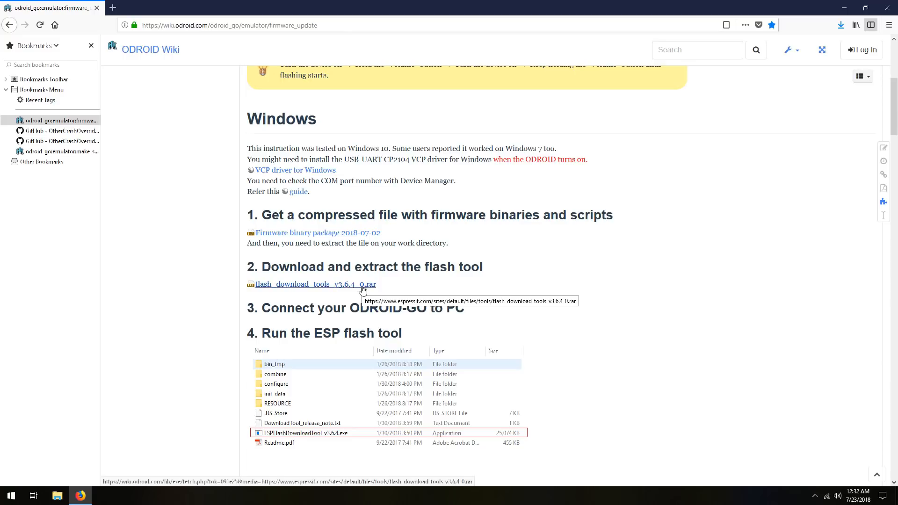
left_click(313, 284)
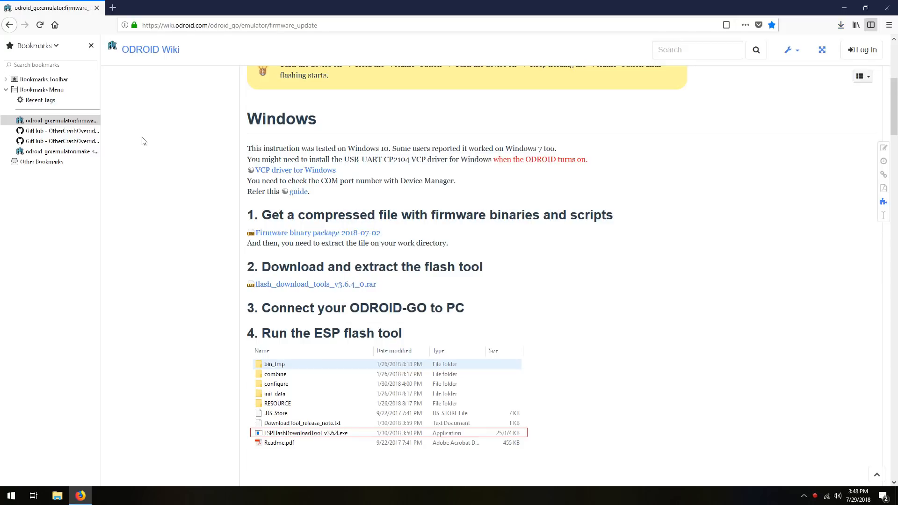
- From the odroid-go-firmware releases list, download odroid-go-firmware-bin-20180727.tgz
left_click(60, 131)
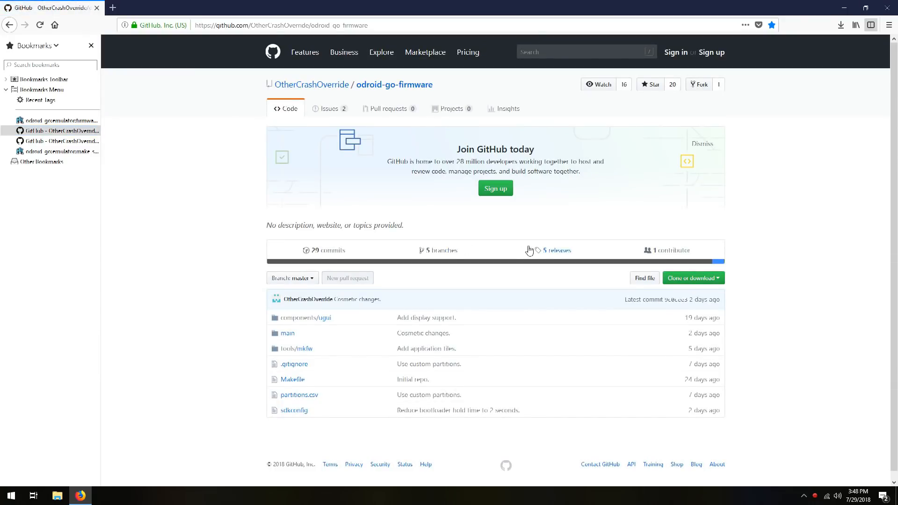
left_click(551, 251)
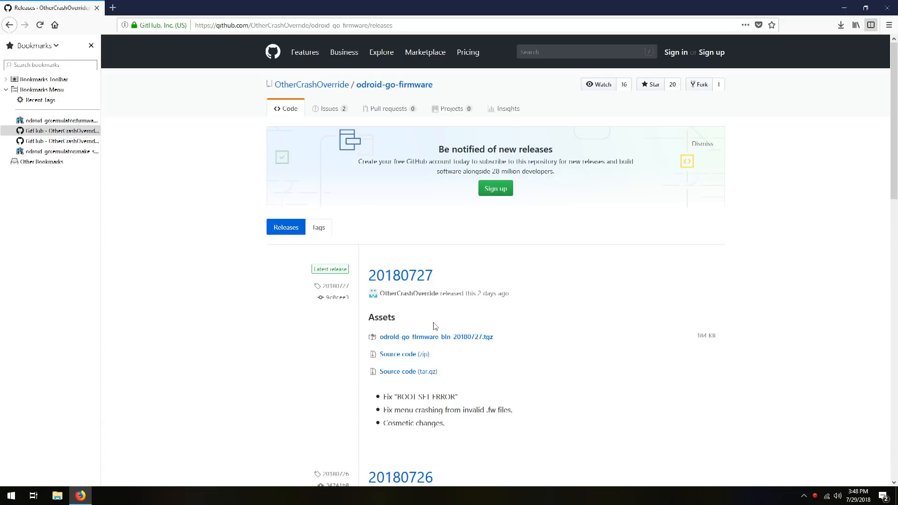
mouse_move(435, 336)
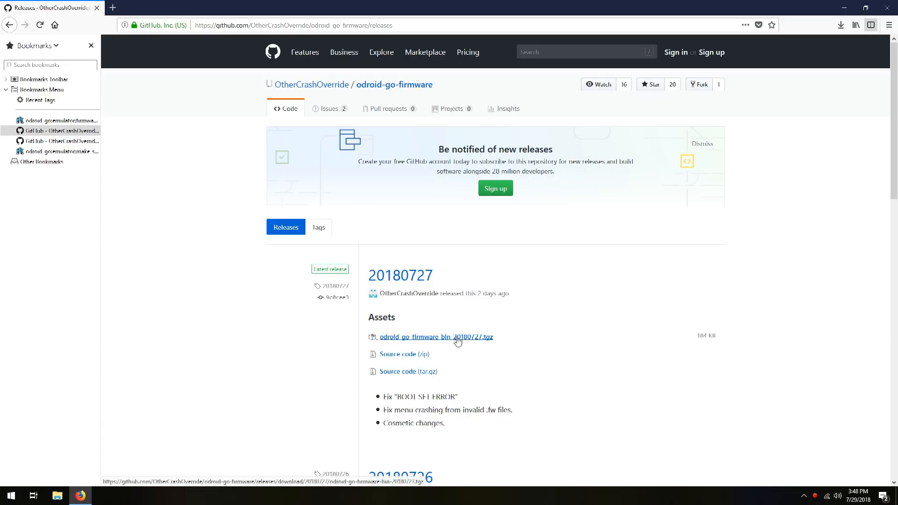
mouse_move(493, 342)
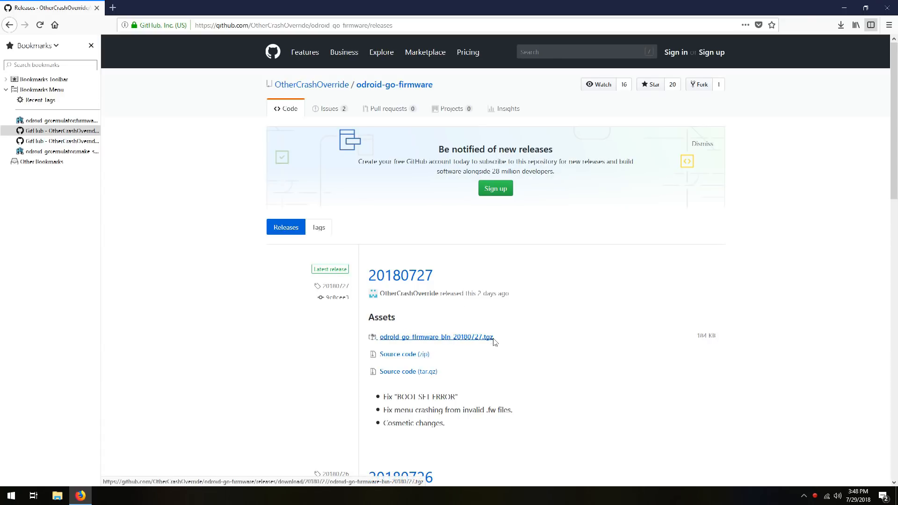
mouse_move(476, 342)
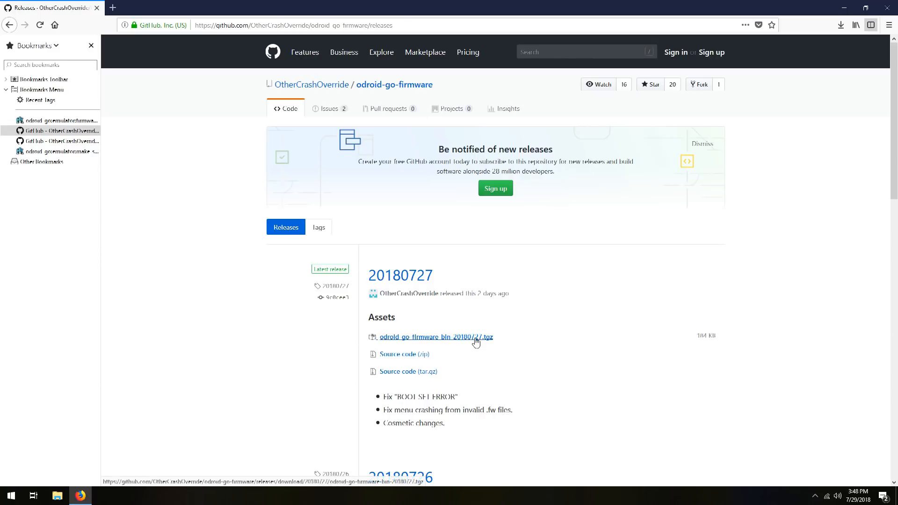
left_click(436, 337)
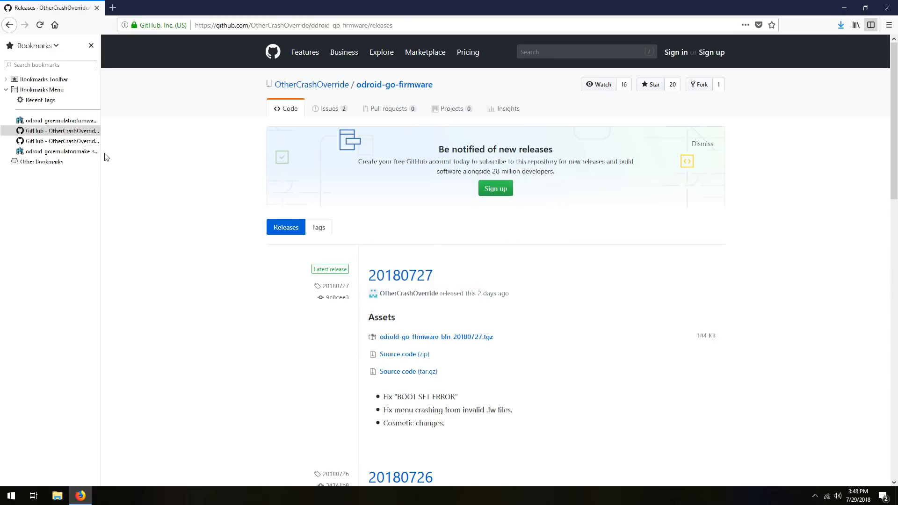
- From the go-play releases list, save the Go-Play.fw asset of the latest release
left_click(62, 142)
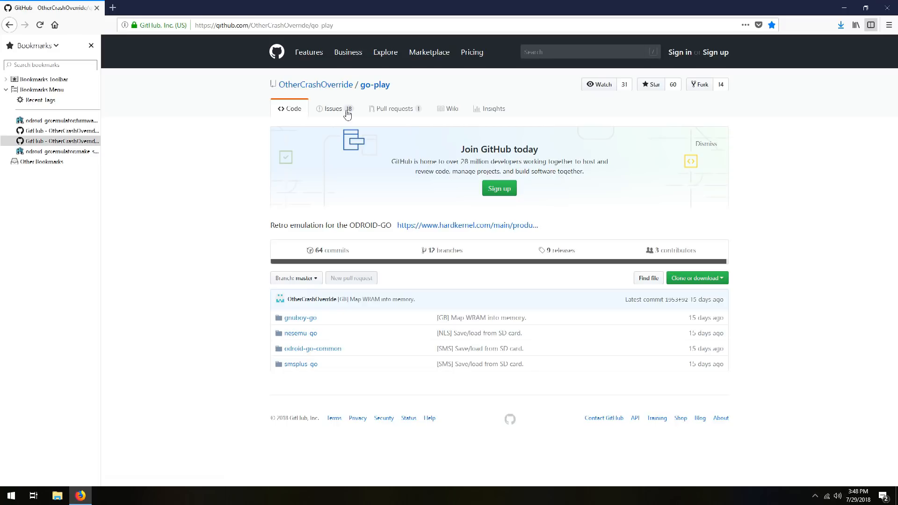
mouse_move(560, 250)
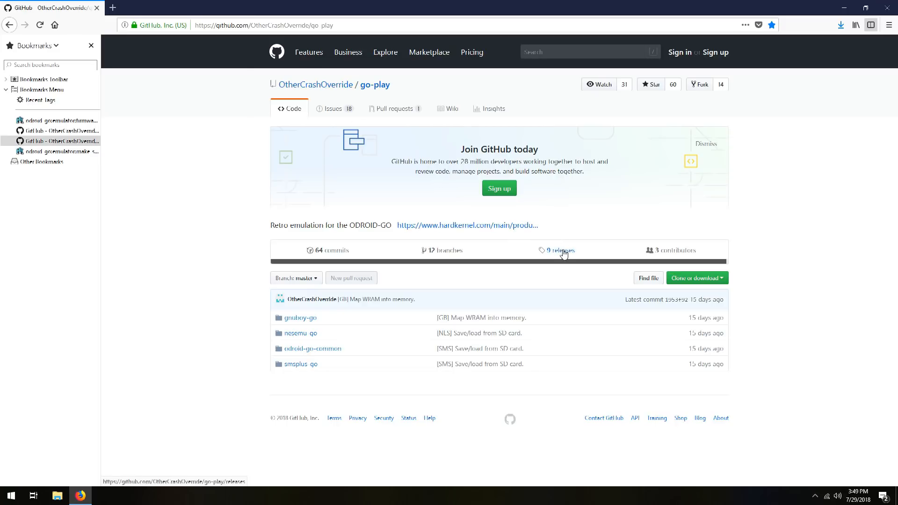
left_click(559, 251)
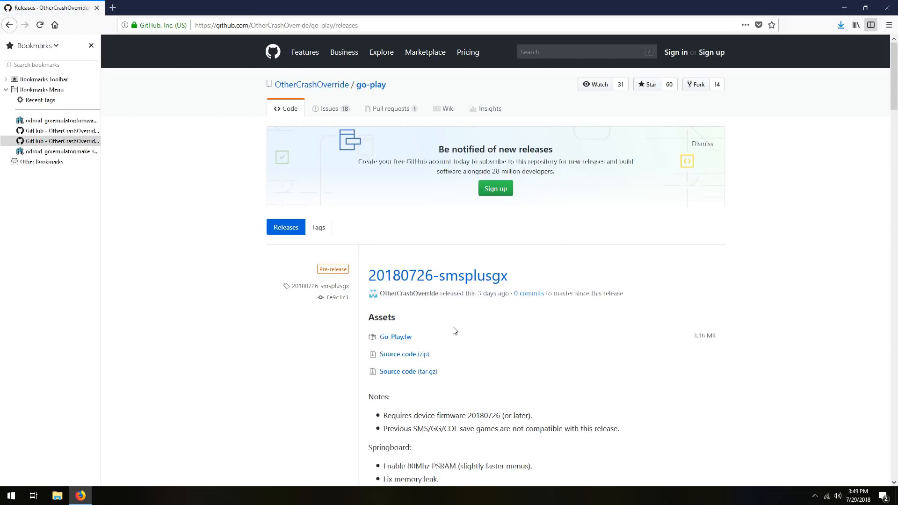
mouse_move(394, 347)
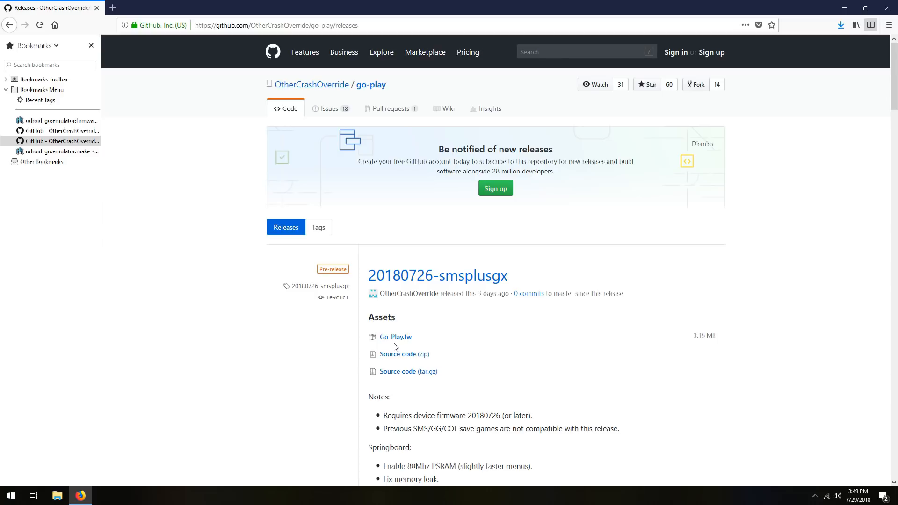
mouse_move(416, 343)
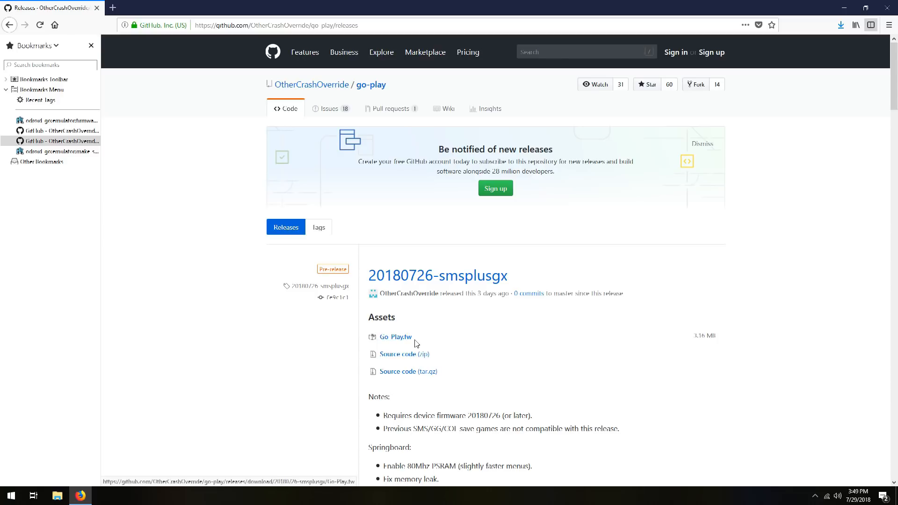
mouse_move(419, 308)
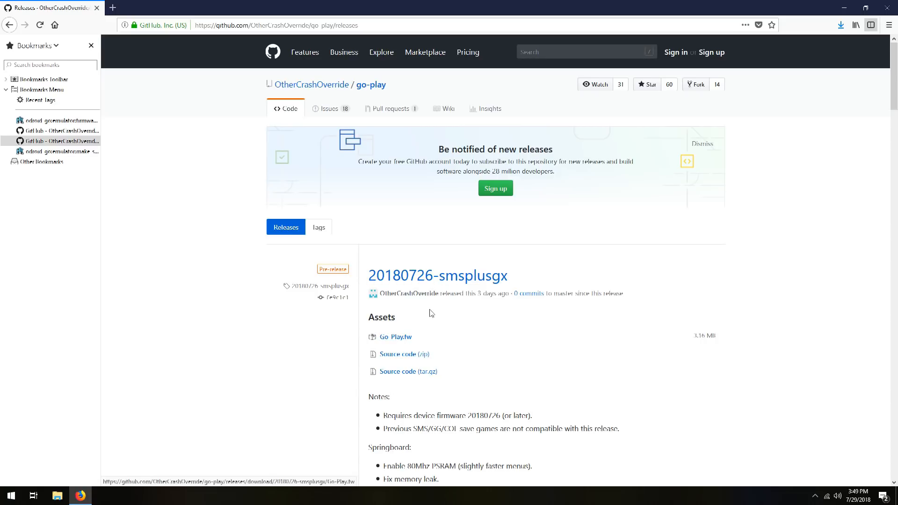
left_click(394, 335)
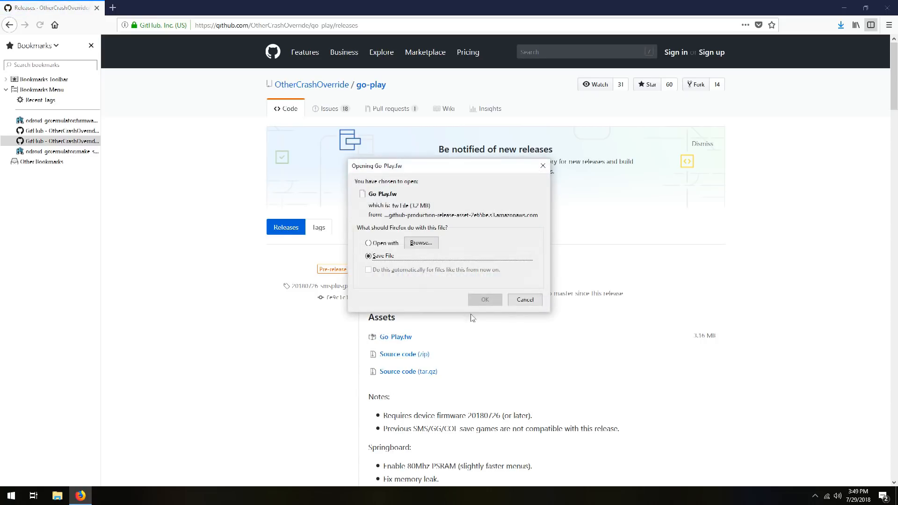
left_click(484, 299)
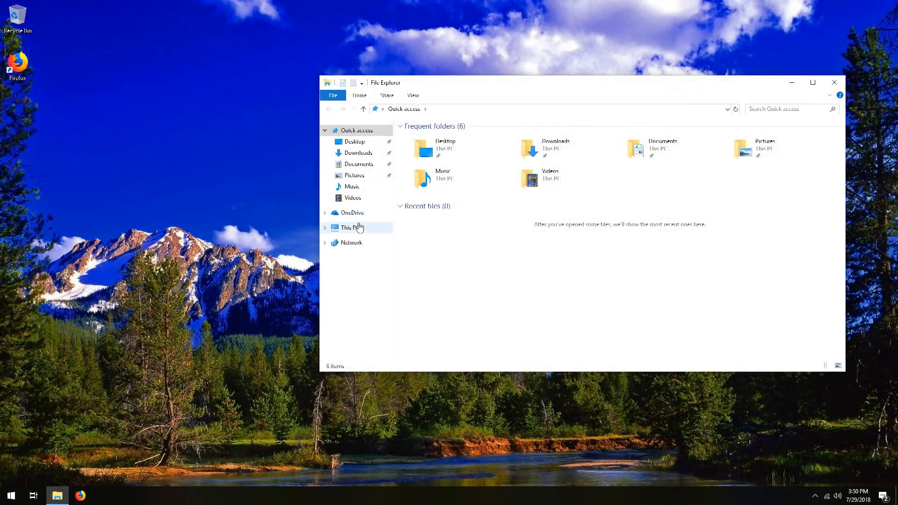
- Show the Downloads folder listing the driver zip, flash tool archive and firmware downloads
left_click(358, 153)
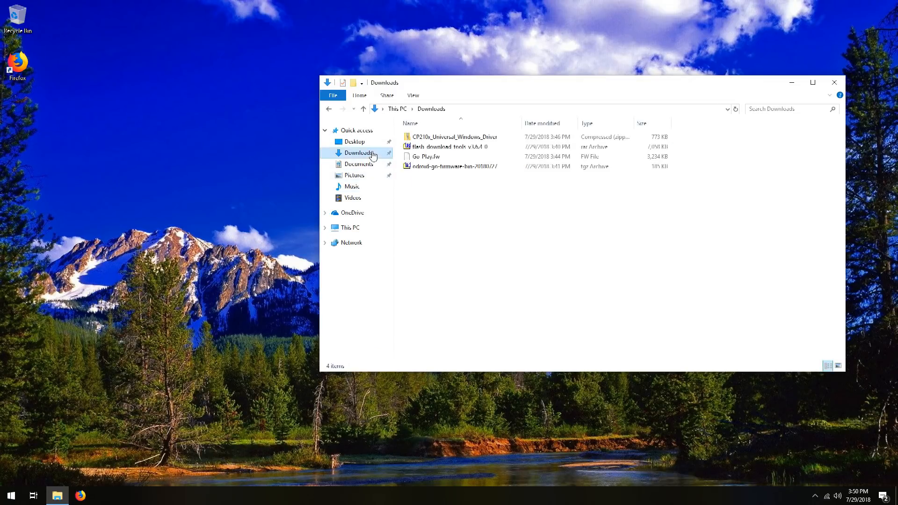
mouse_move(171, 187)
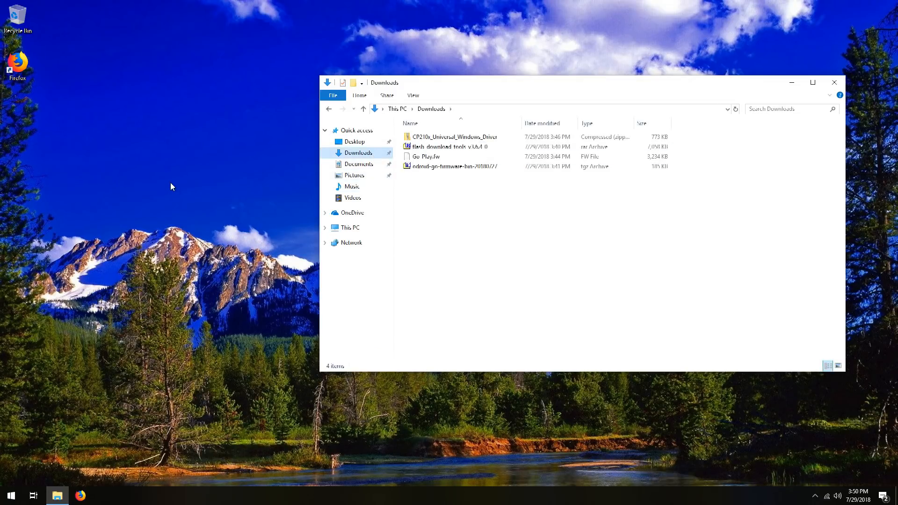
- Create a new desktop folder named ODROID-GO and open it empty
right_click(172, 187)
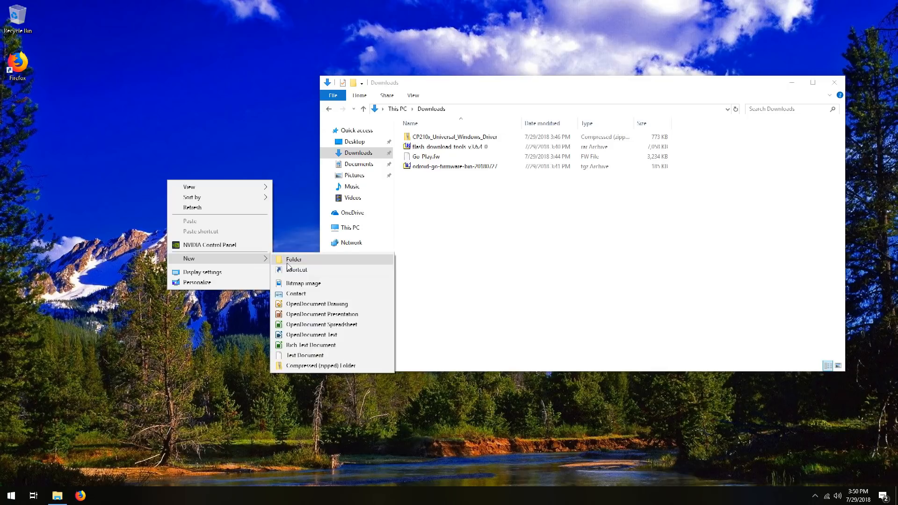
left_click(294, 259)
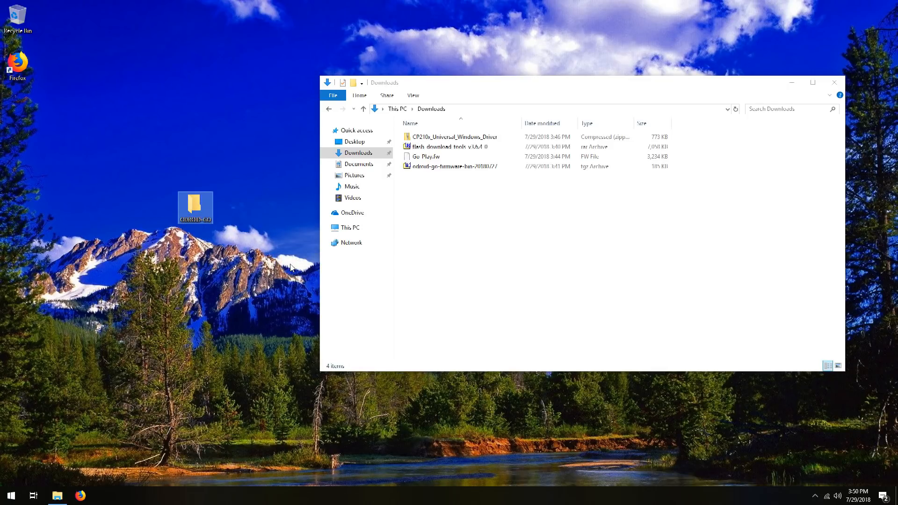
double_click(195, 205)
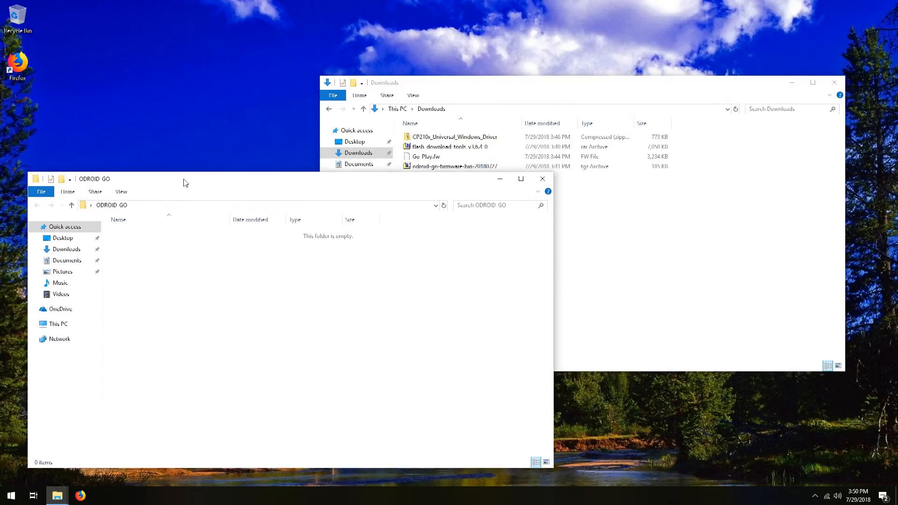
- Extract the CP210x driver folder and the FLASH_DOWNLOAD_TOOLS_V3.6.4 folder into ODROID-GO
double_click(454, 137)
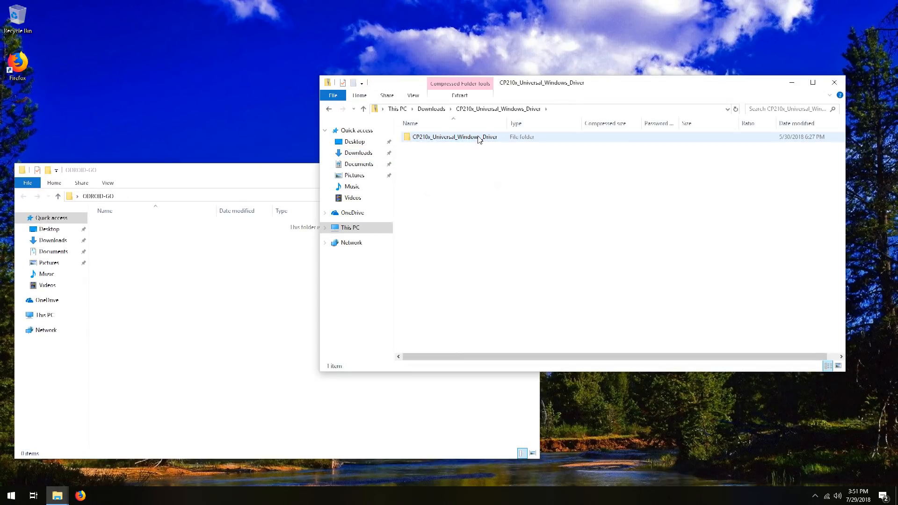
left_click(452, 137)
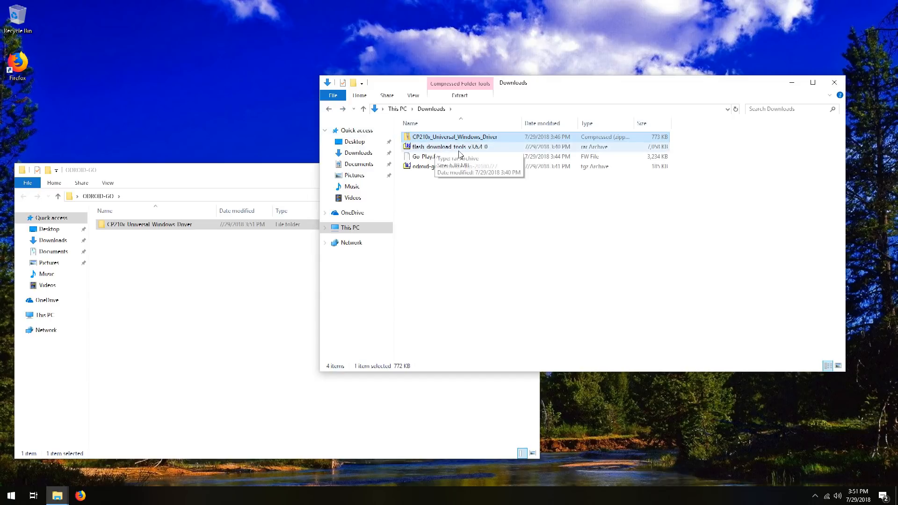
left_click(450, 147)
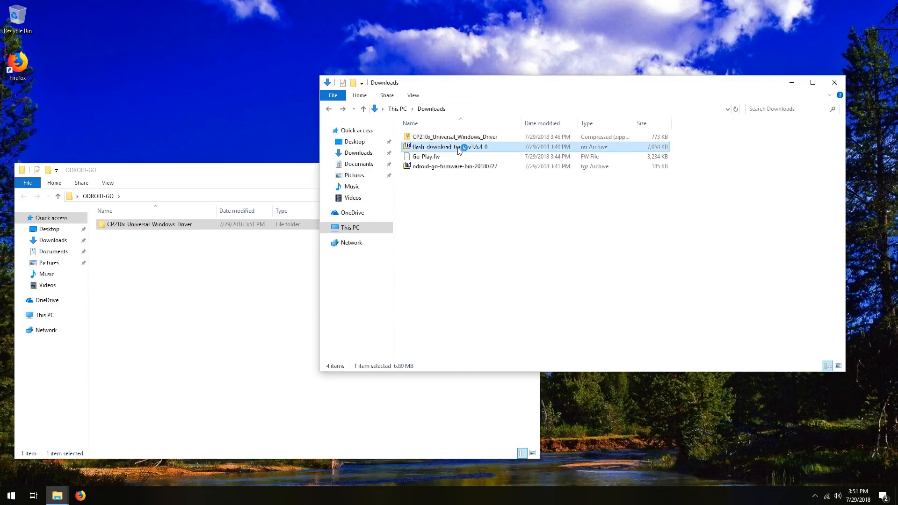
double_click(449, 147)
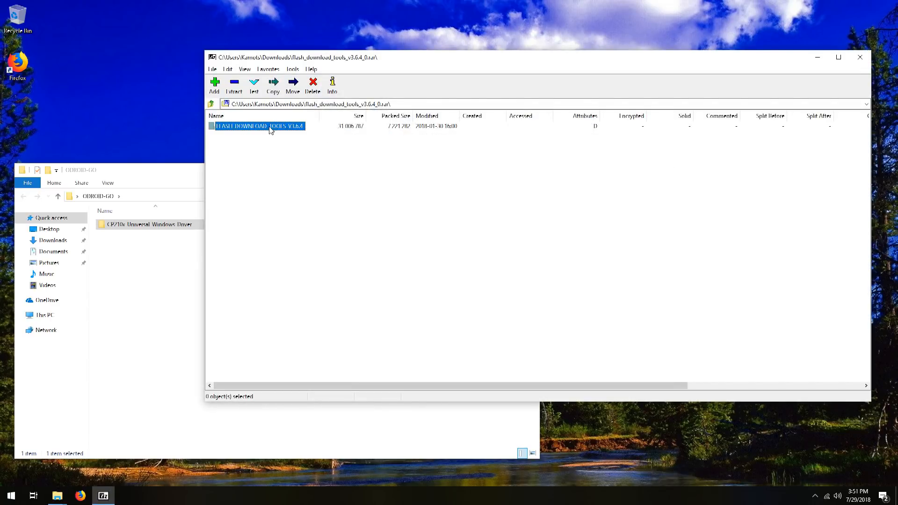
left_click(233, 86)
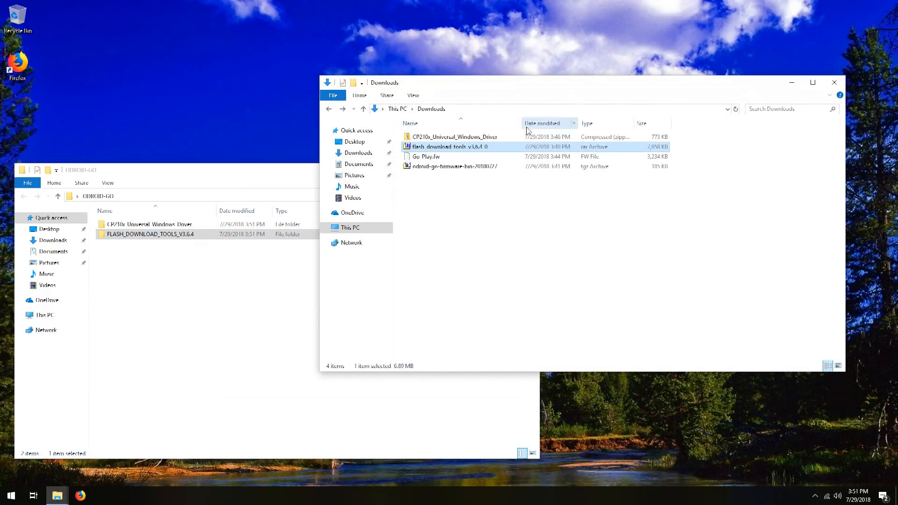
mouse_move(464, 169)
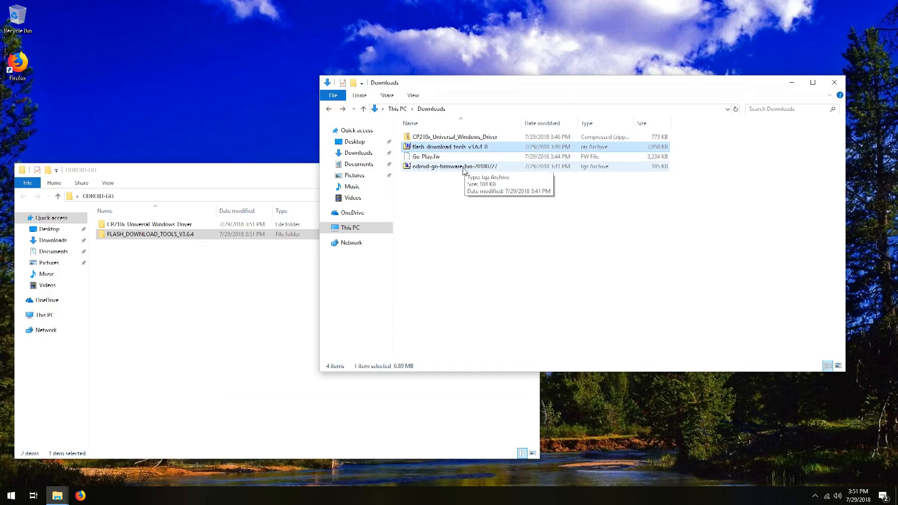
- Drill into the 20180727 .tgz and .tar, copy all six firmware files to ODROID-GO, close 7-Zip
double_click(452, 167)
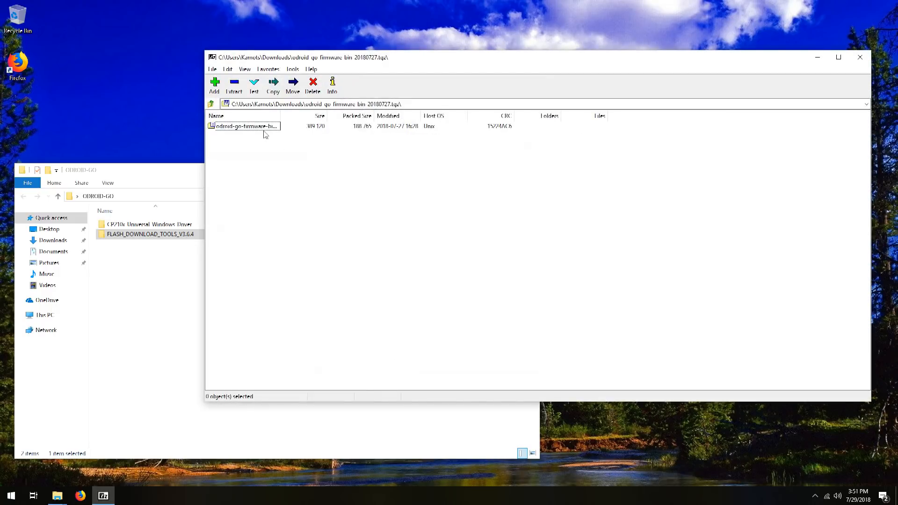
double_click(245, 126)
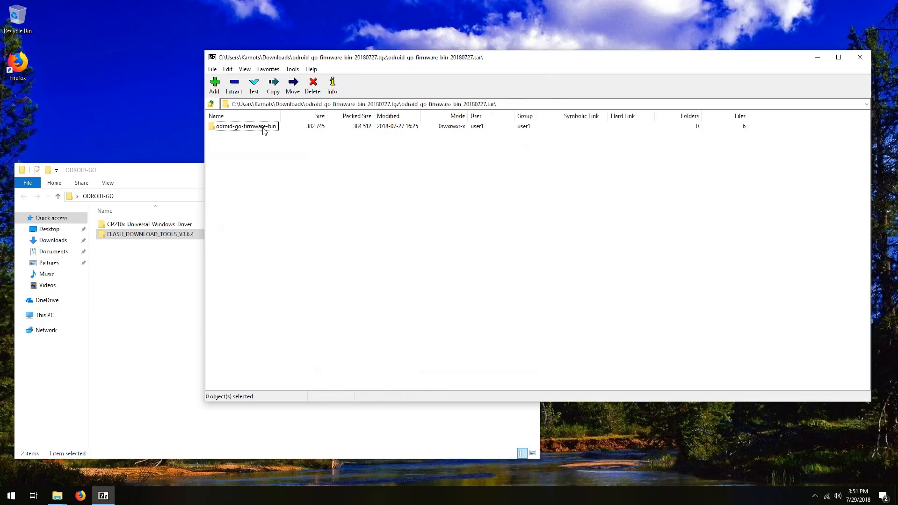
double_click(246, 126)
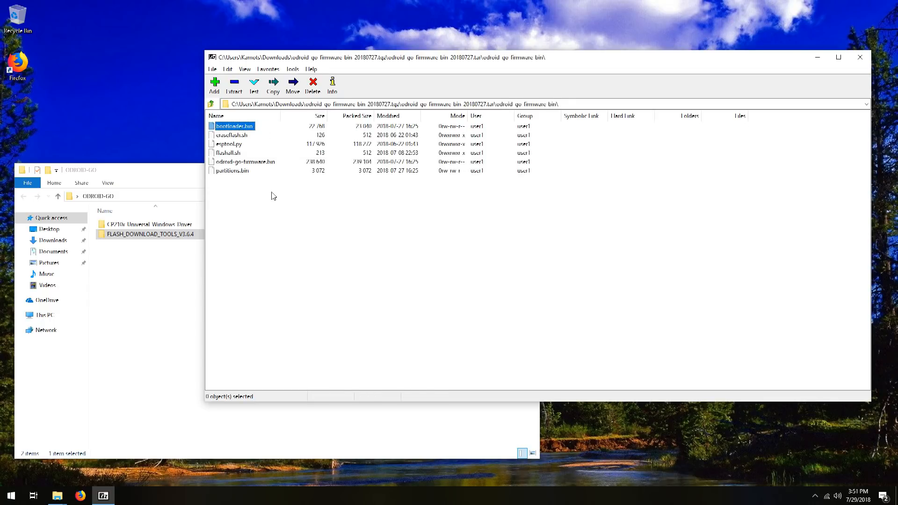
key("ctrl+a")
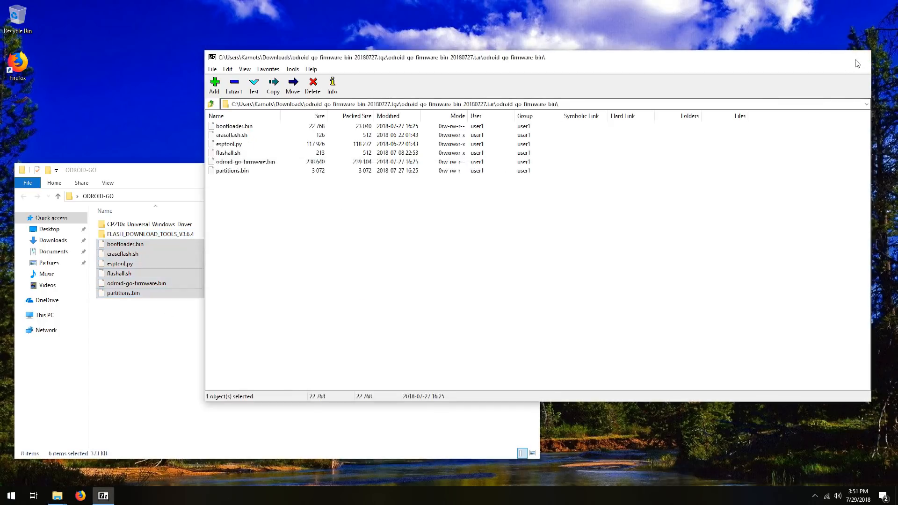
left_click(56, 495)
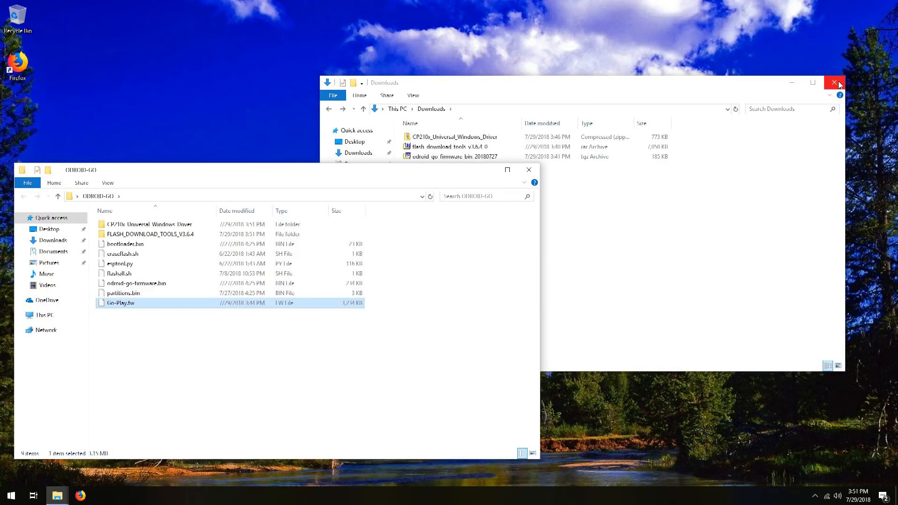
- Close Downloads and review bootloader.bin, partitions.bin and Go-Play.fw (now firmware.bin) in ODROID-GO
left_click(835, 83)
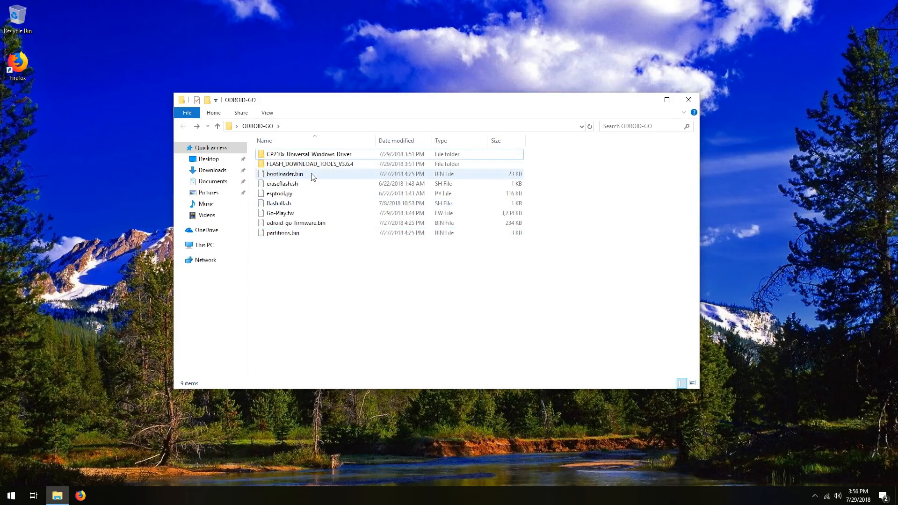
left_click(297, 222)
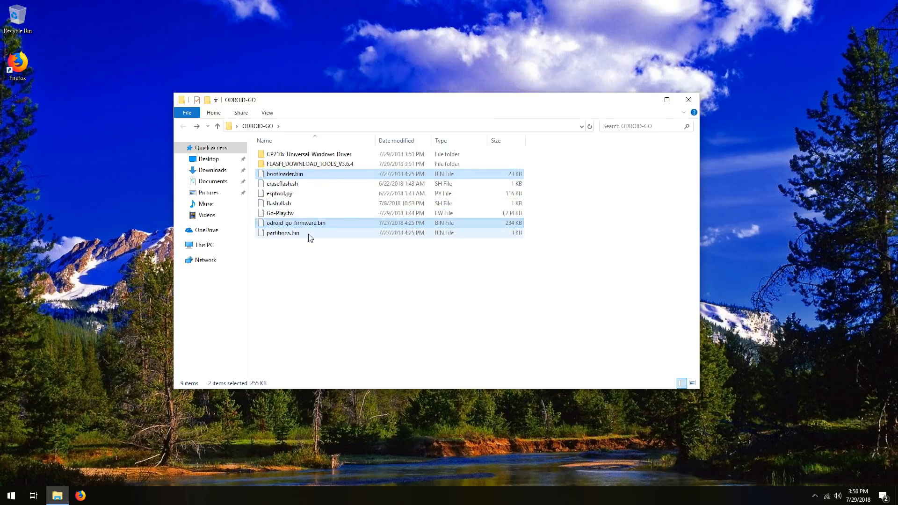
left_click(282, 233)
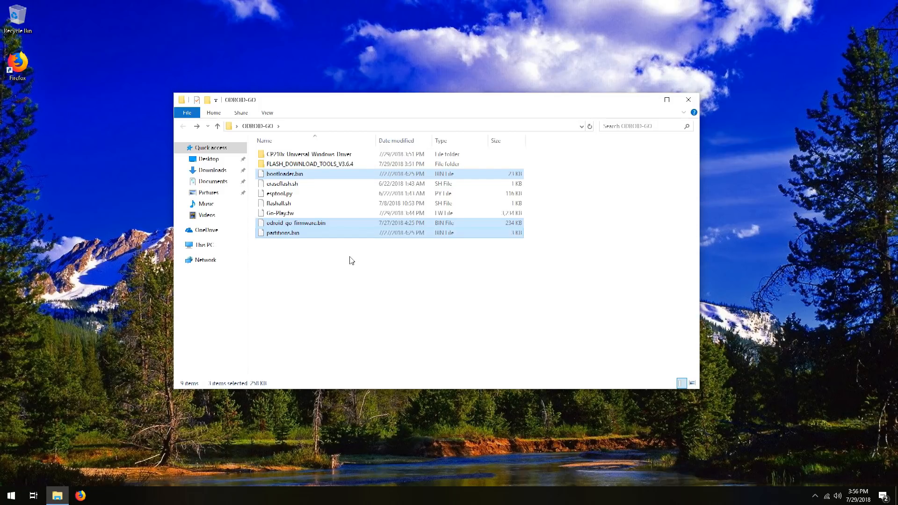
left_click(281, 213)
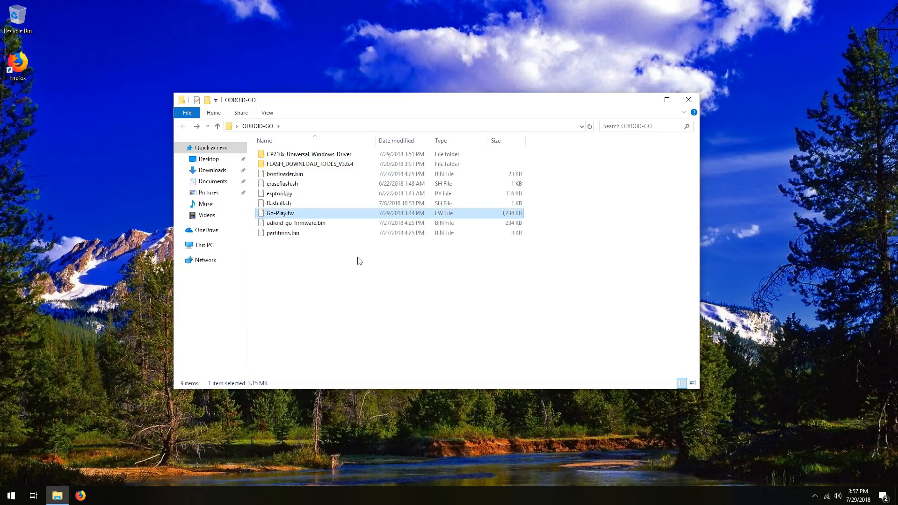
left_click(358, 261)
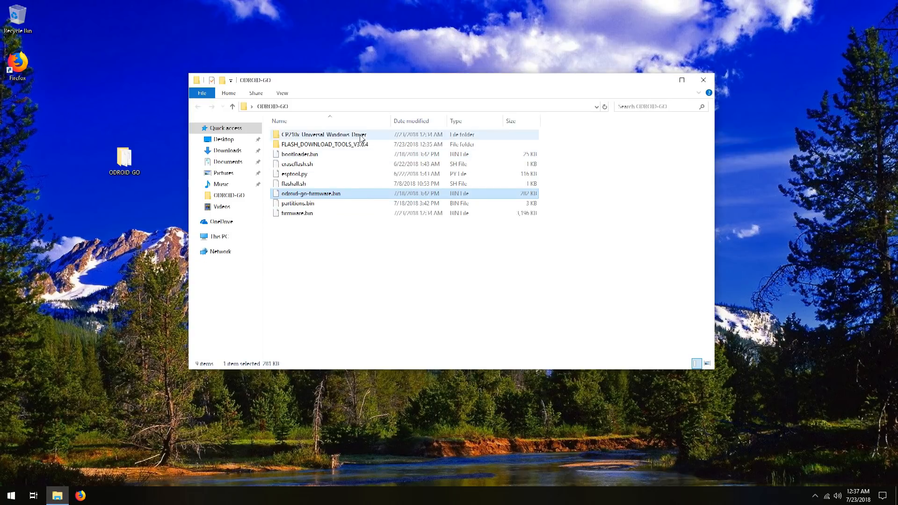
double_click(322, 135)
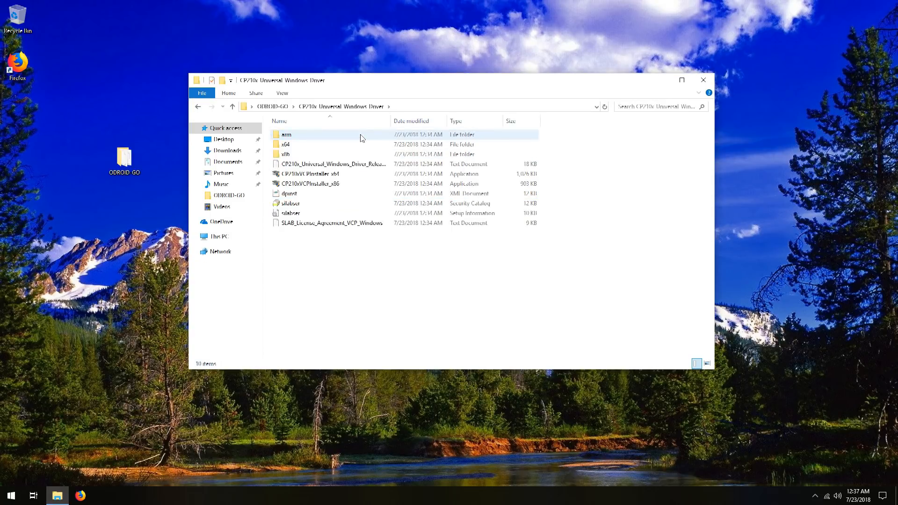
left_click(309, 174)
type("co")
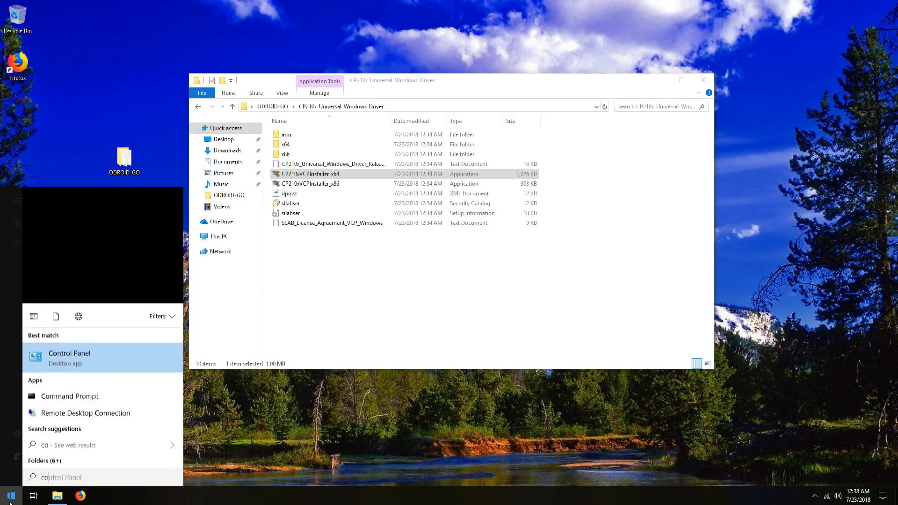
left_click(70, 353)
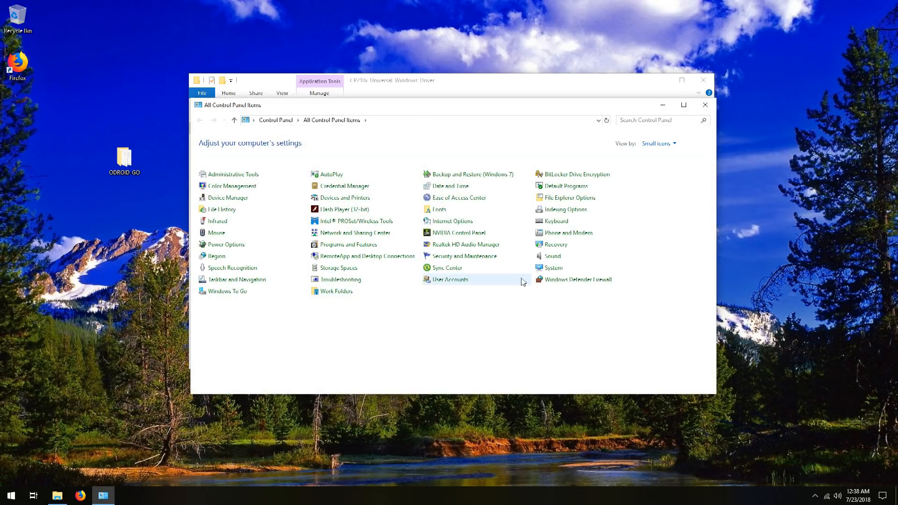
left_click(552, 268)
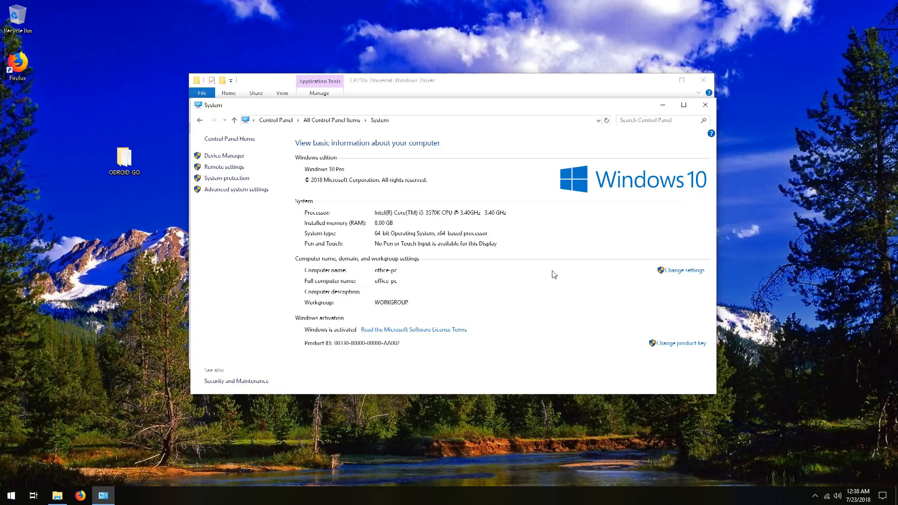
mouse_move(483, 256)
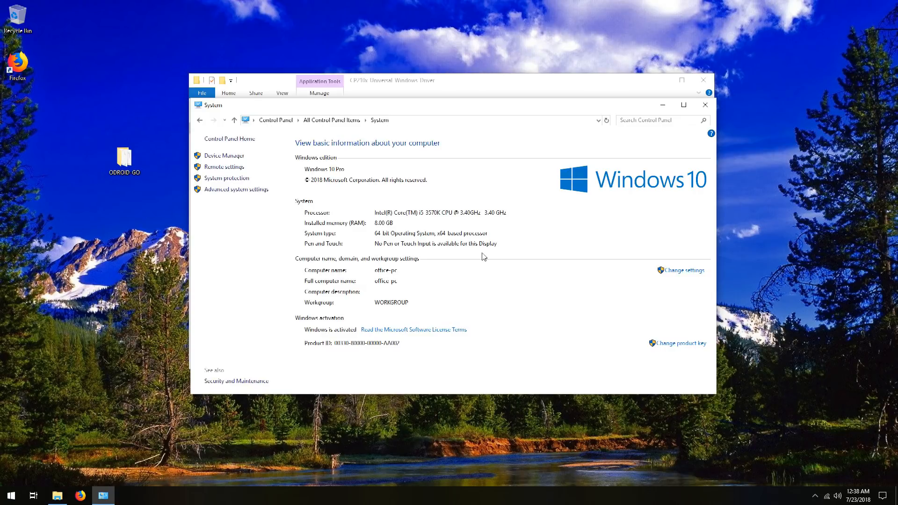
mouse_move(567, 273)
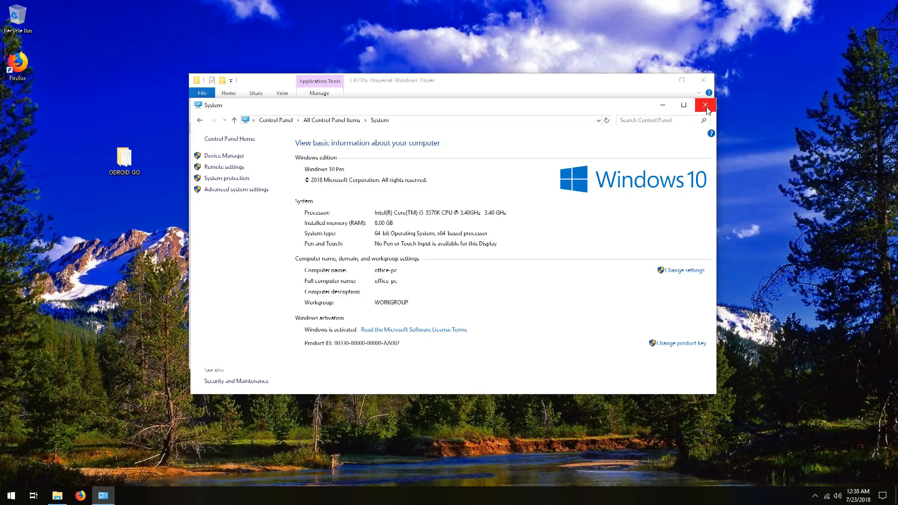
left_click(705, 105)
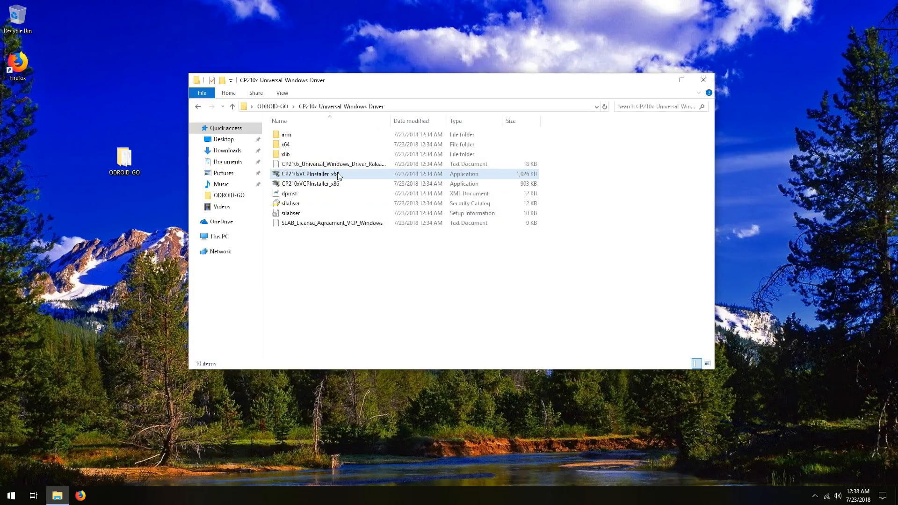
- Install the Silicon Laboratories CP210x x64 VCP driver through the installer wizard and return to the flash tools folder
double_click(309, 174)
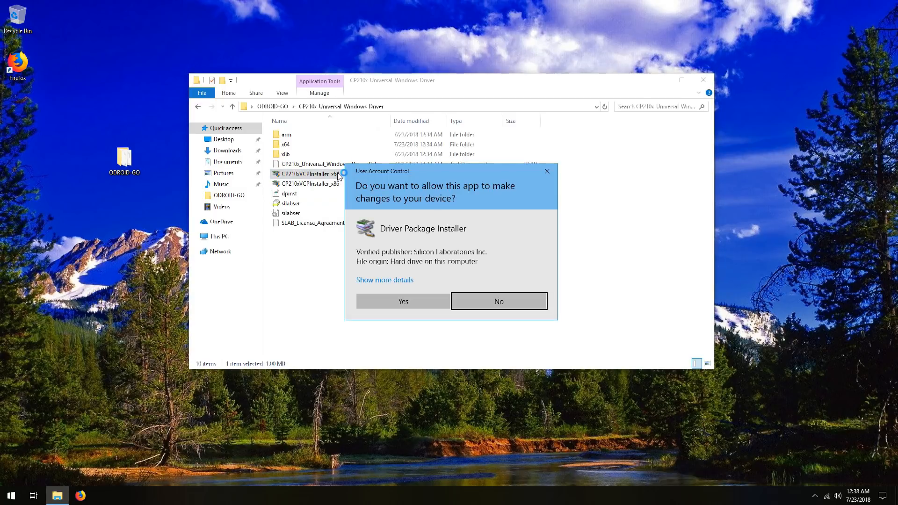
left_click(402, 301)
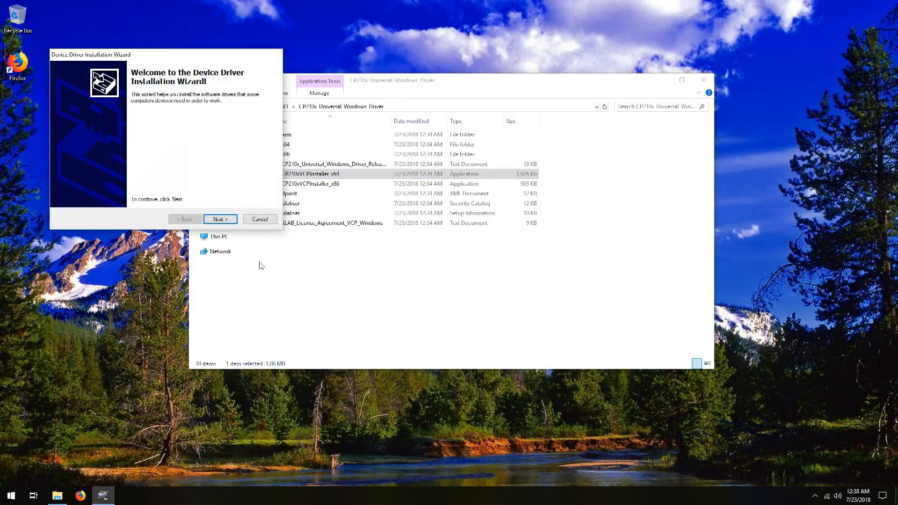
left_click(219, 219)
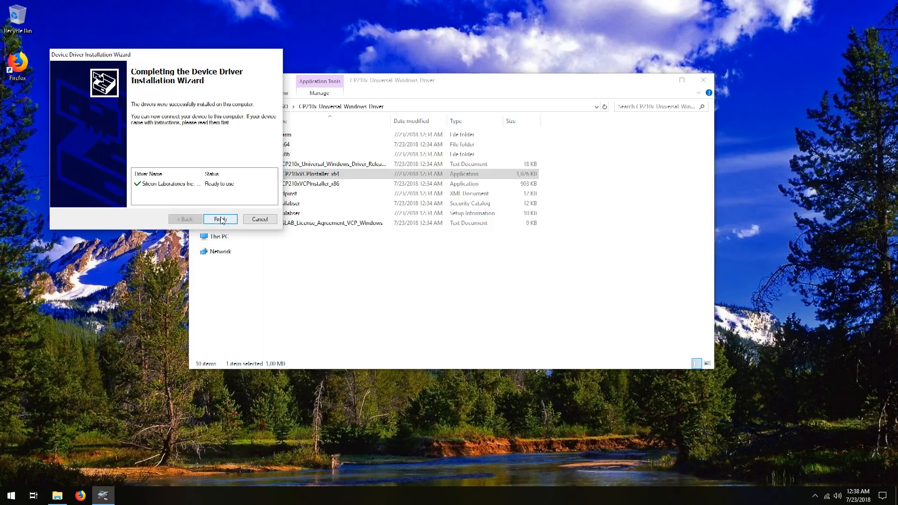
left_click(219, 219)
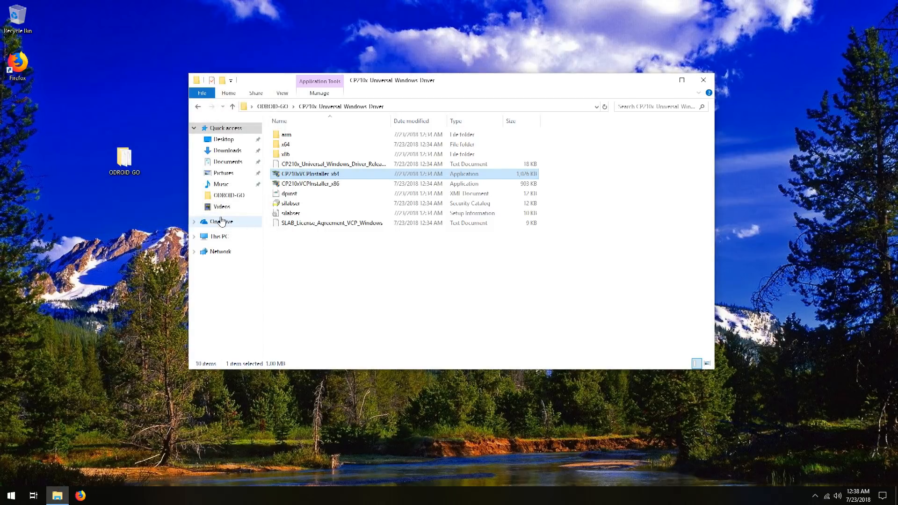
left_click(310, 183)
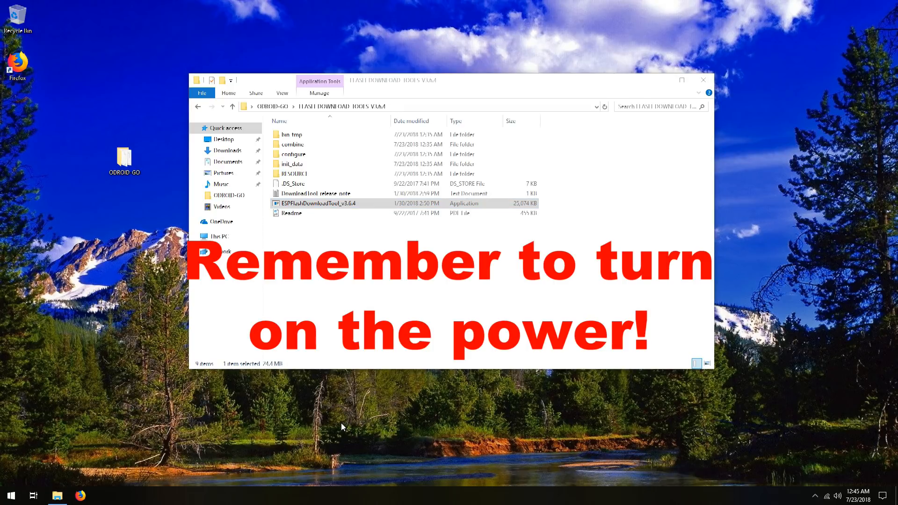
mouse_move(337, 335)
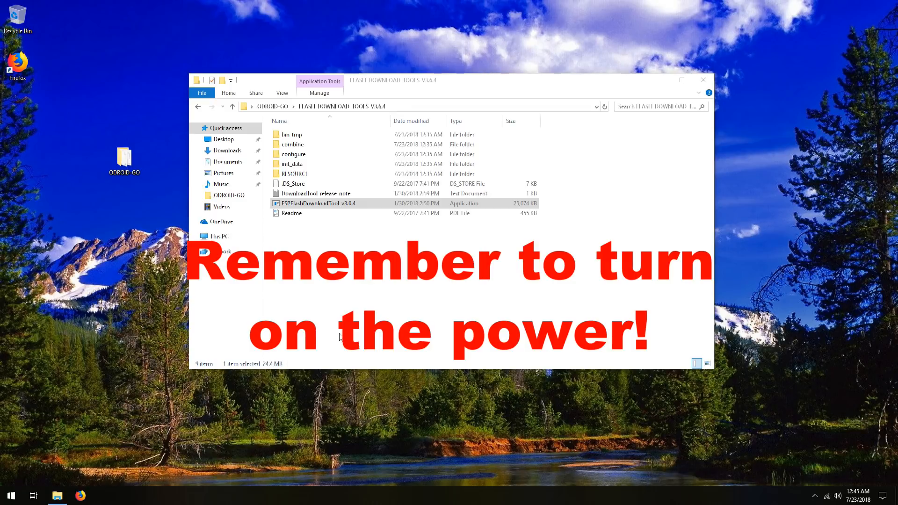
- Show the Silicon Labs CP210x USB to UART Bridge on COM3 under Ports in Device Manager
left_click(10, 496)
type("device")
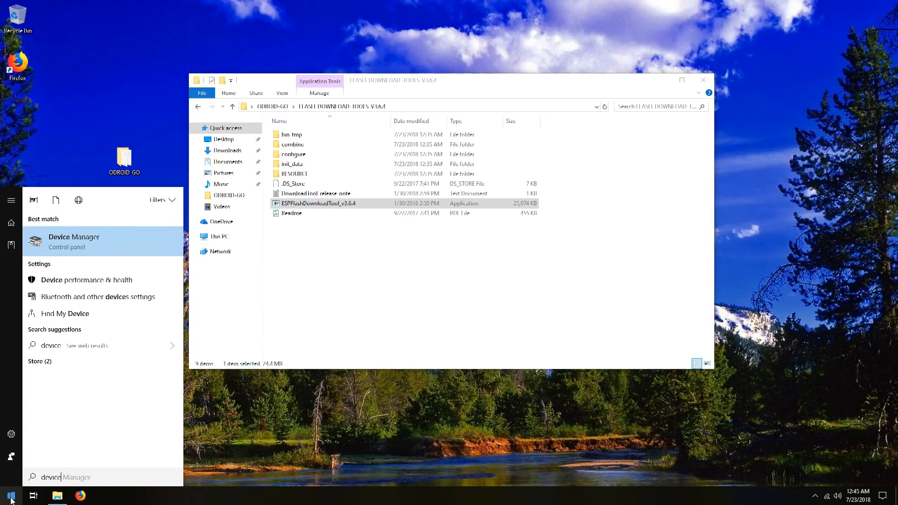
mouse_move(83, 243)
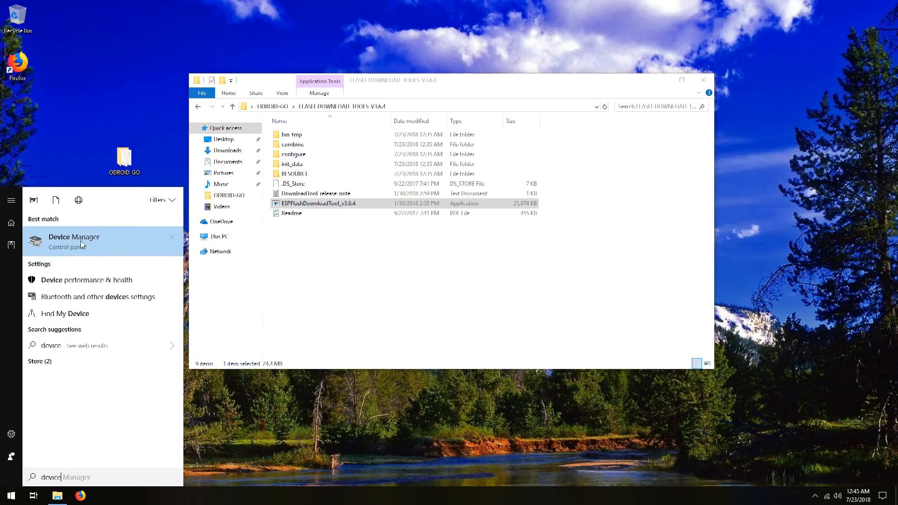
left_click(74, 240)
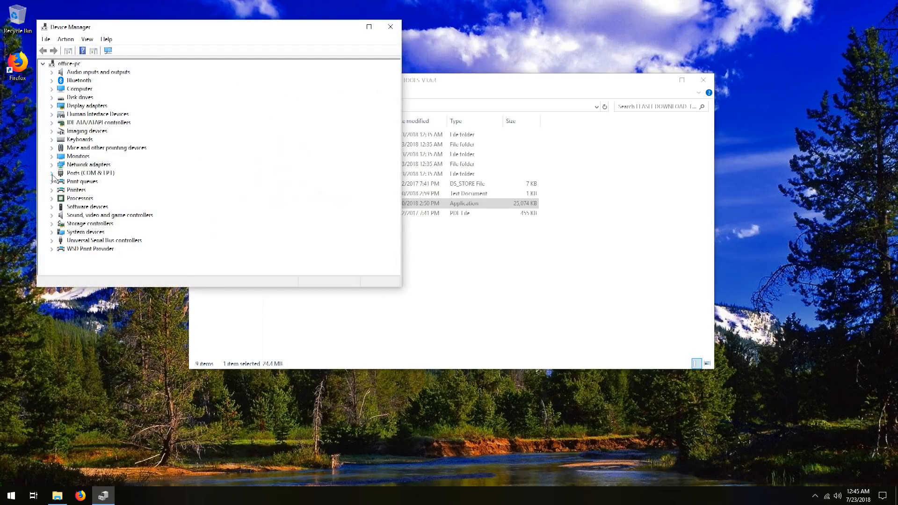
left_click(53, 173)
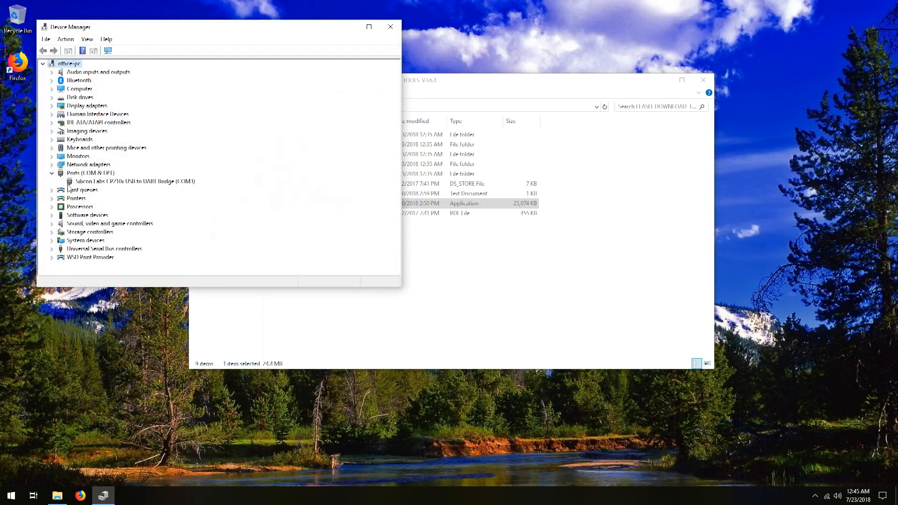
mouse_move(118, 187)
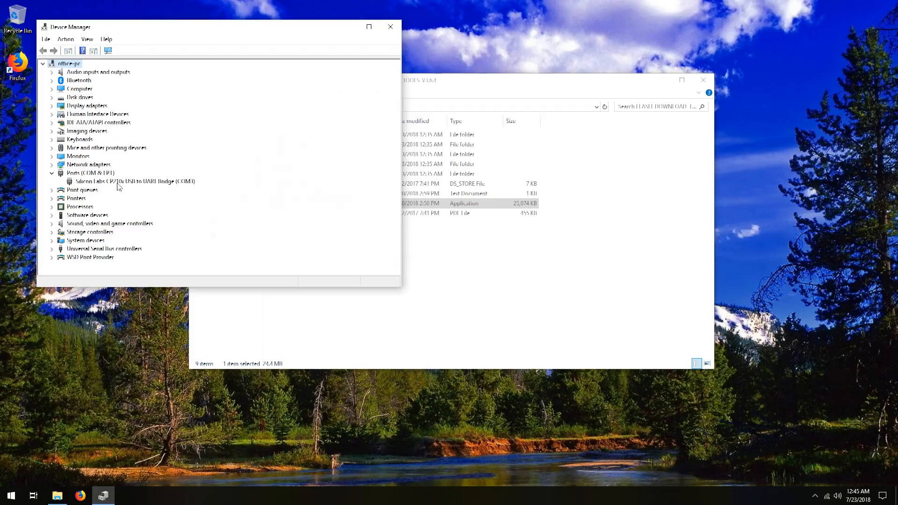
mouse_move(161, 185)
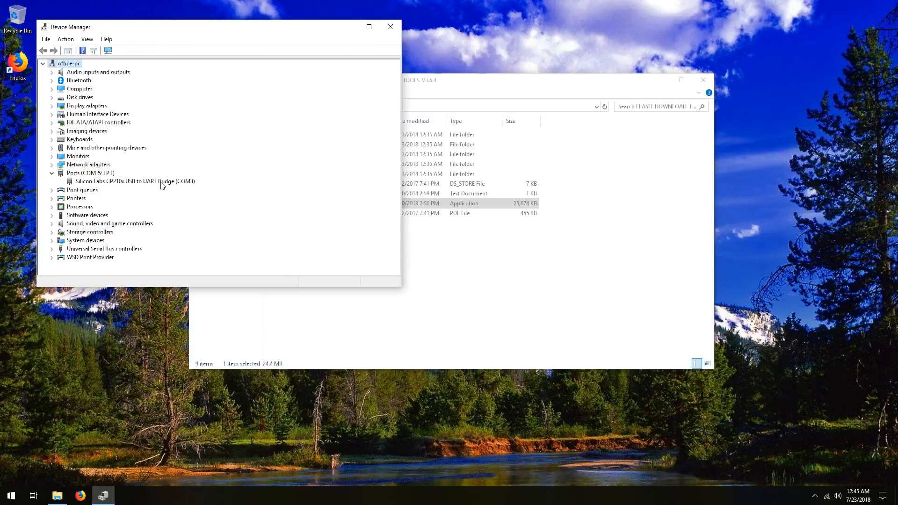
mouse_move(196, 183)
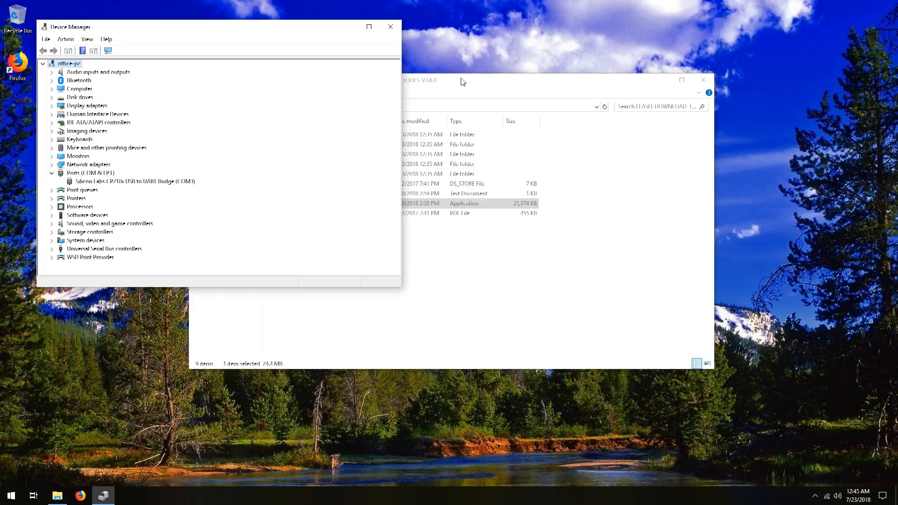
left_click(464, 83)
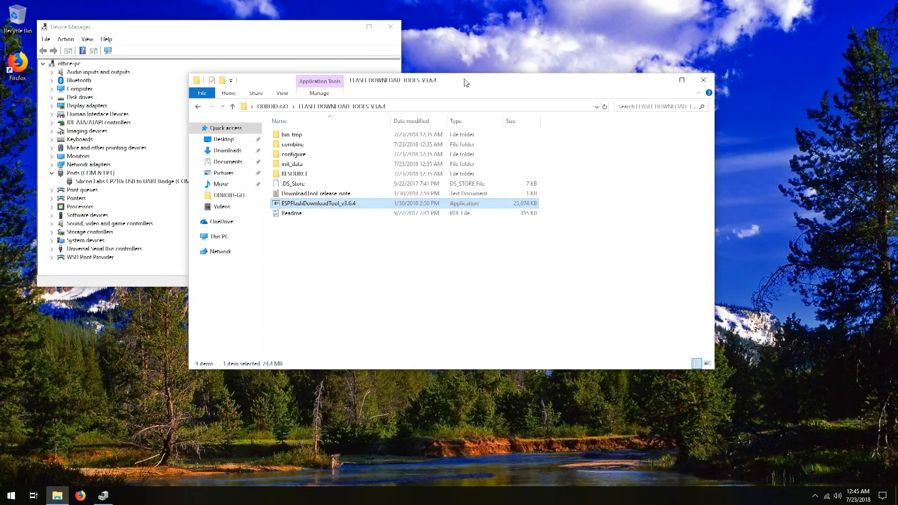
mouse_move(318, 205)
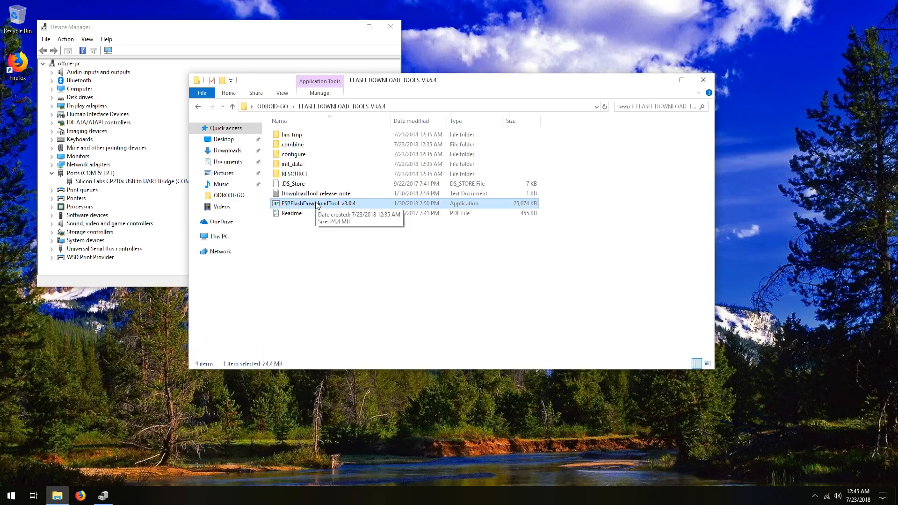
- Launch ESPFlashDownloadTool_v3.6.4 and bring up the ESP32 DownloadTool window centred on screen
double_click(319, 203)
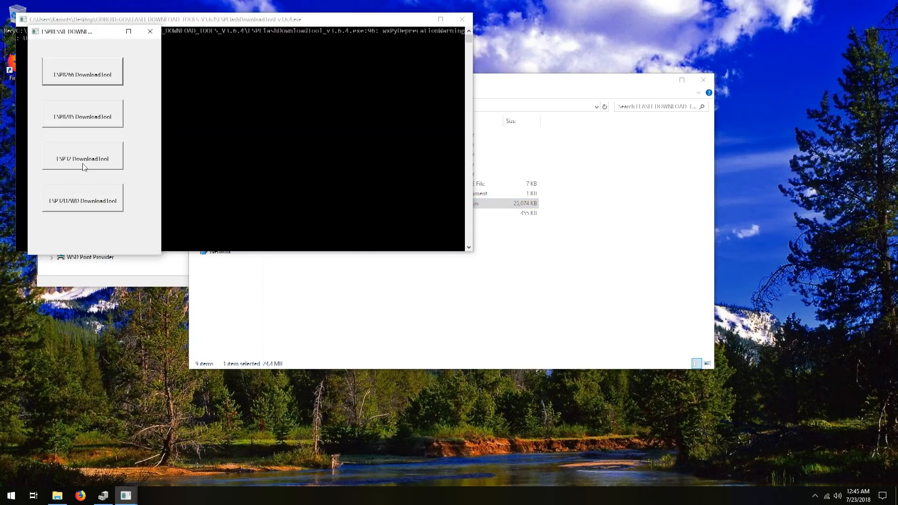
mouse_move(70, 164)
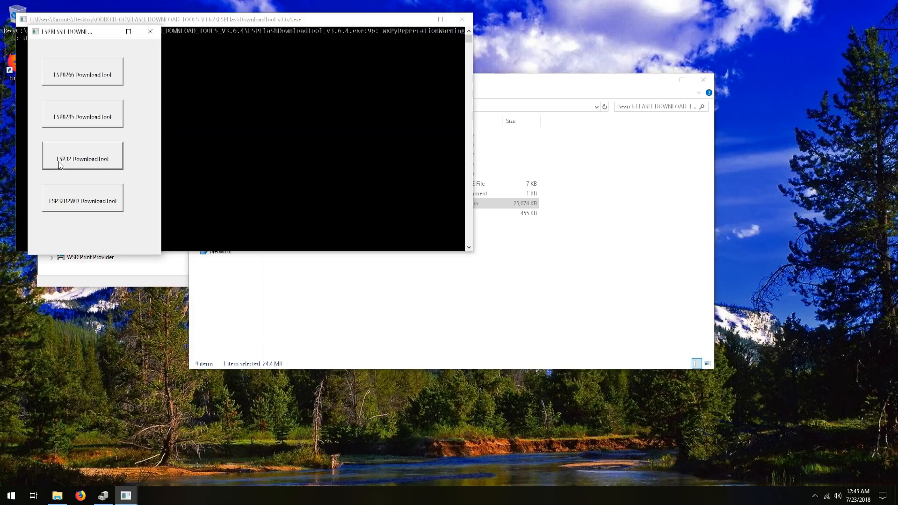
left_click(82, 156)
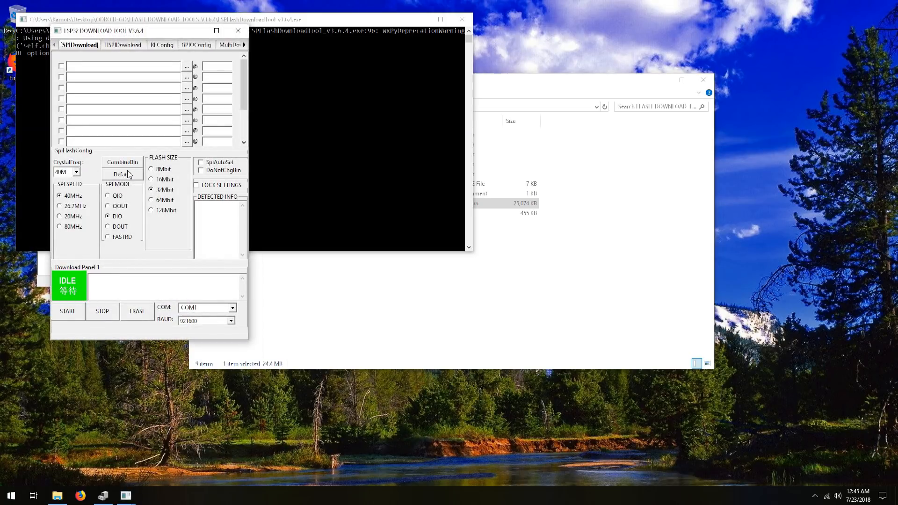
left_click_drag(114, 30, 267, 66)
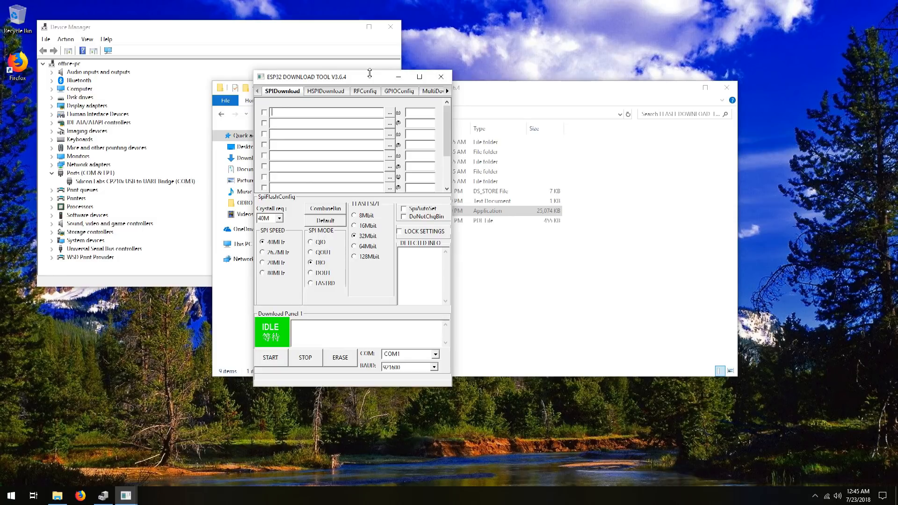
mouse_move(372, 75)
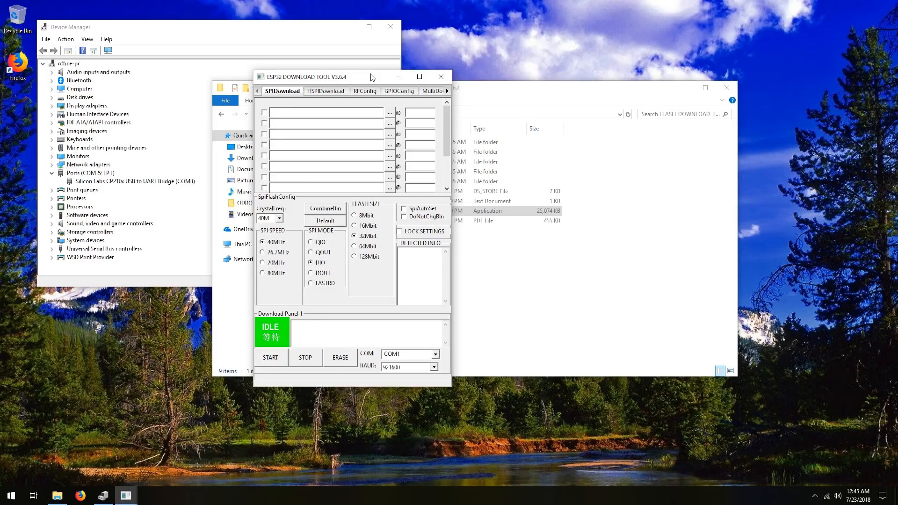
mouse_move(389, 113)
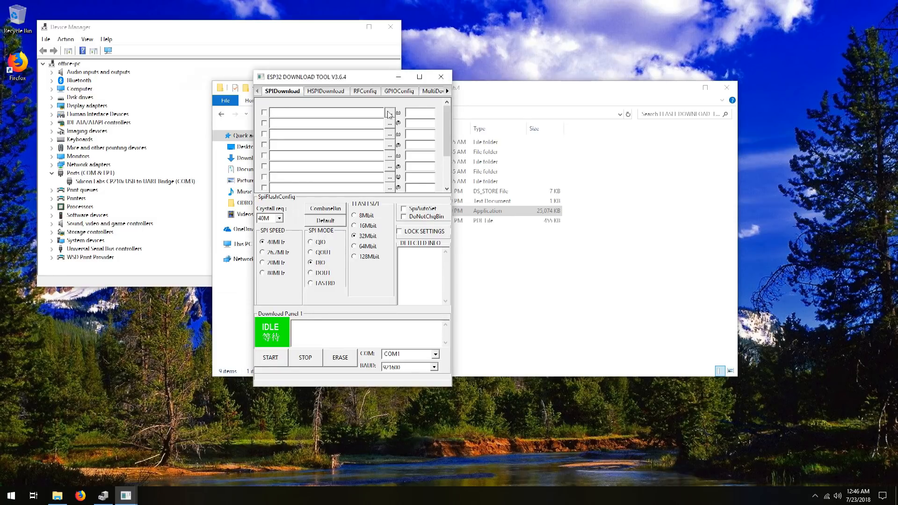
- Load bootloader.bin into the first SPIDownload row at address 0x1000, ticked for flashing
left_click(389, 112)
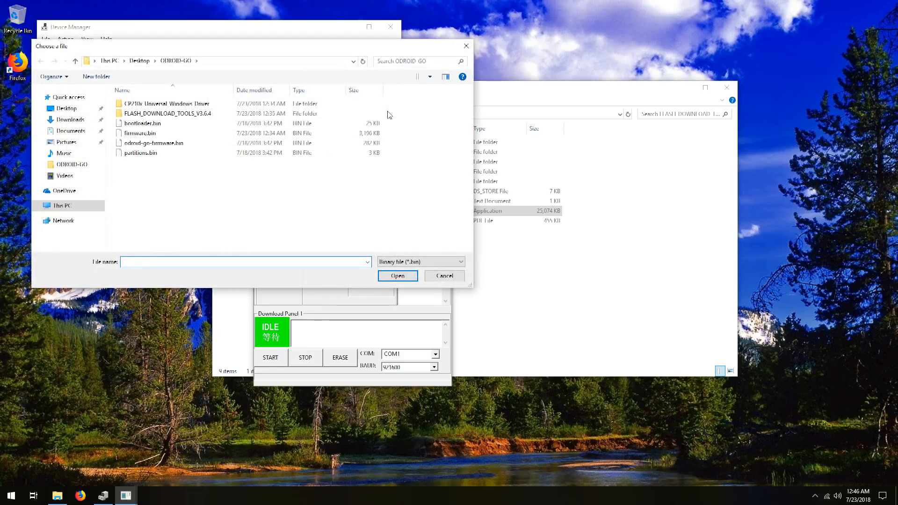
left_click(142, 123)
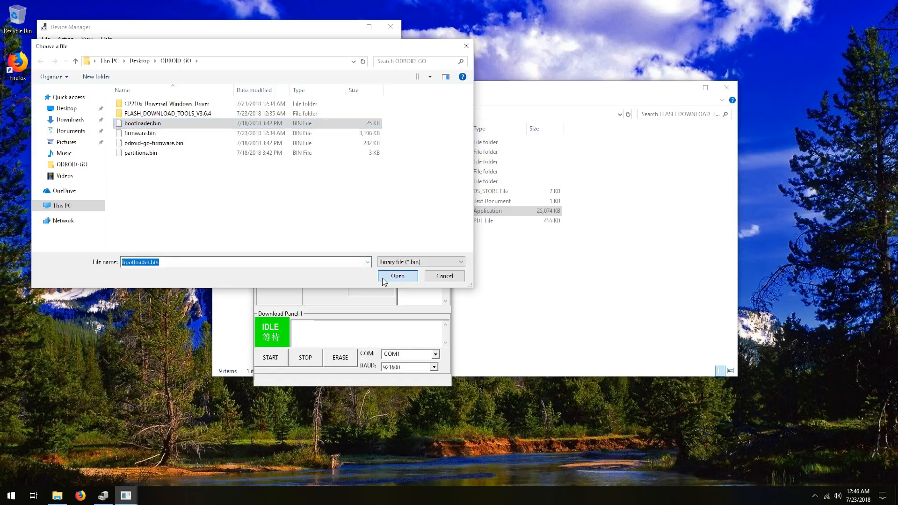
left_click(396, 276)
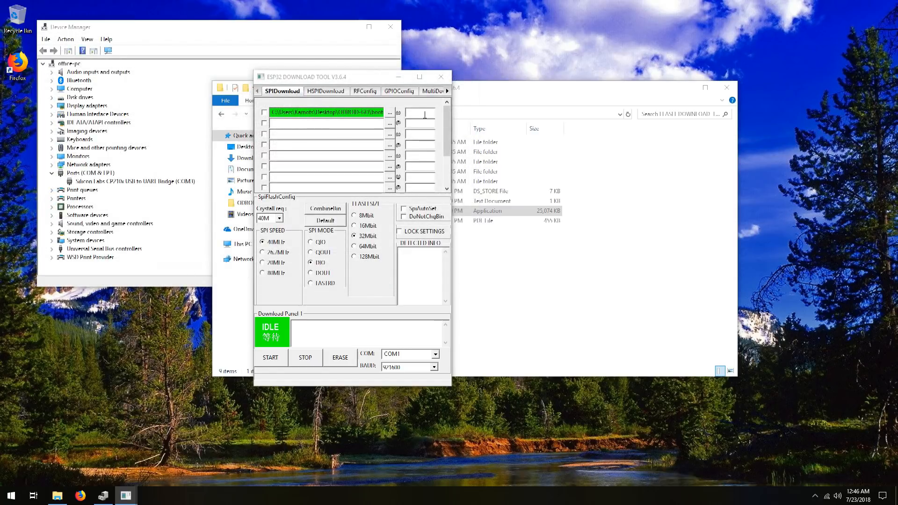
type("0")
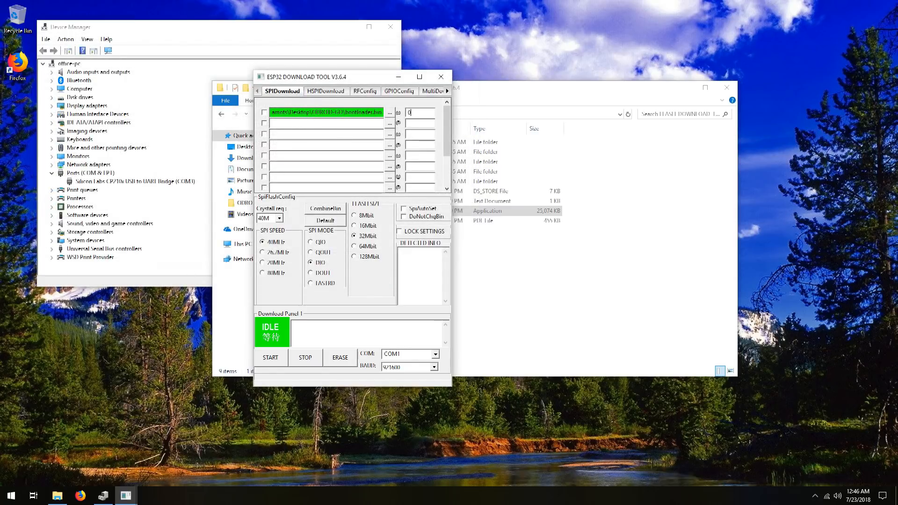
type("0x1000")
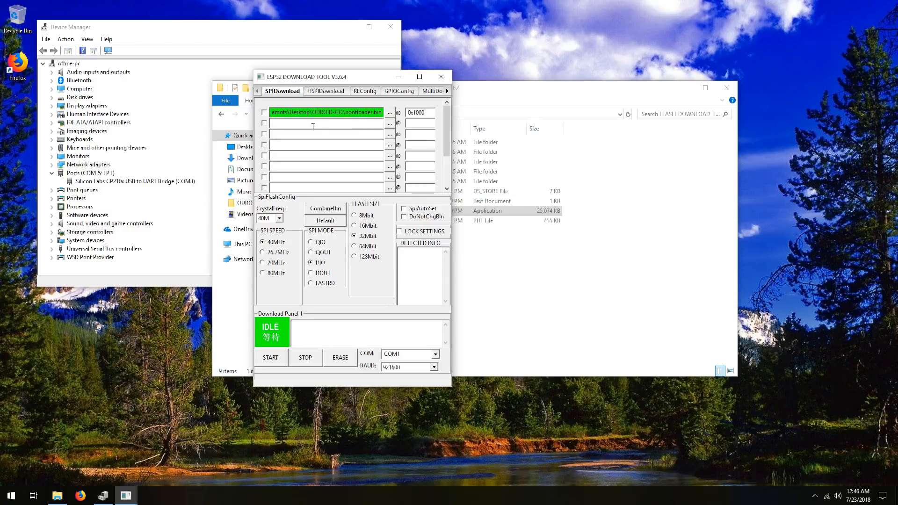
left_click(263, 112)
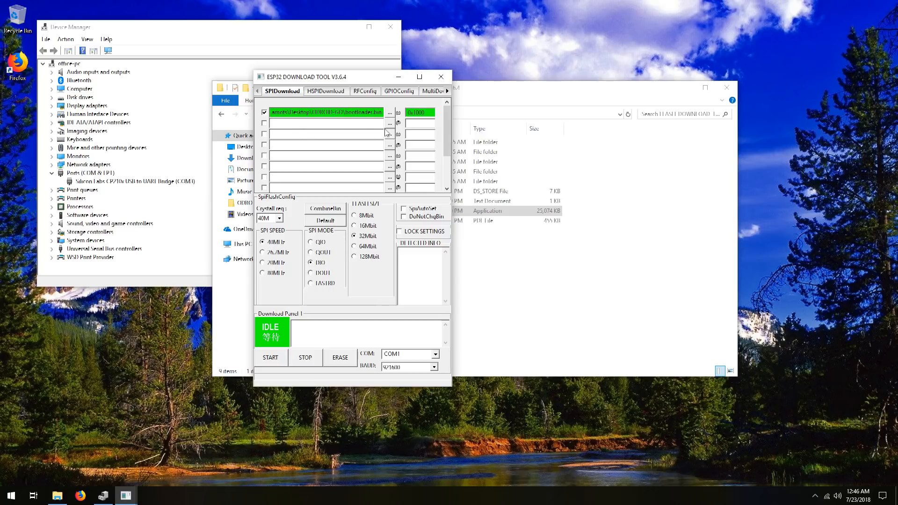
mouse_move(389, 128)
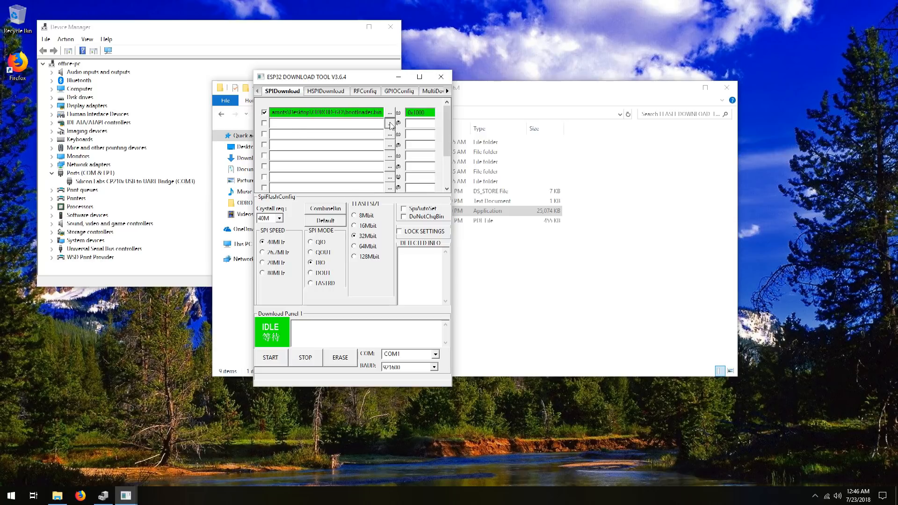
- Load partitions.bin at 0x8000 in row 2 and odroid-go-firmware.bin at 0x10000 in row 3
left_click(390, 124)
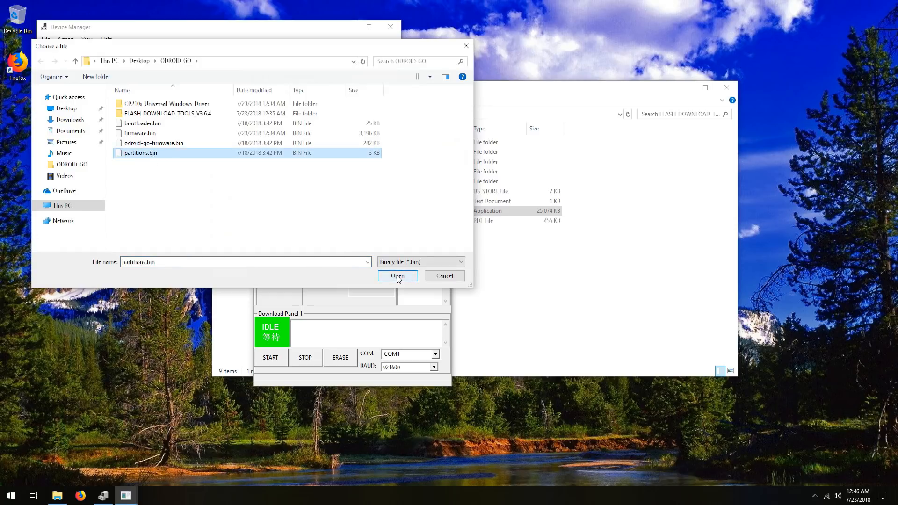
left_click(397, 276)
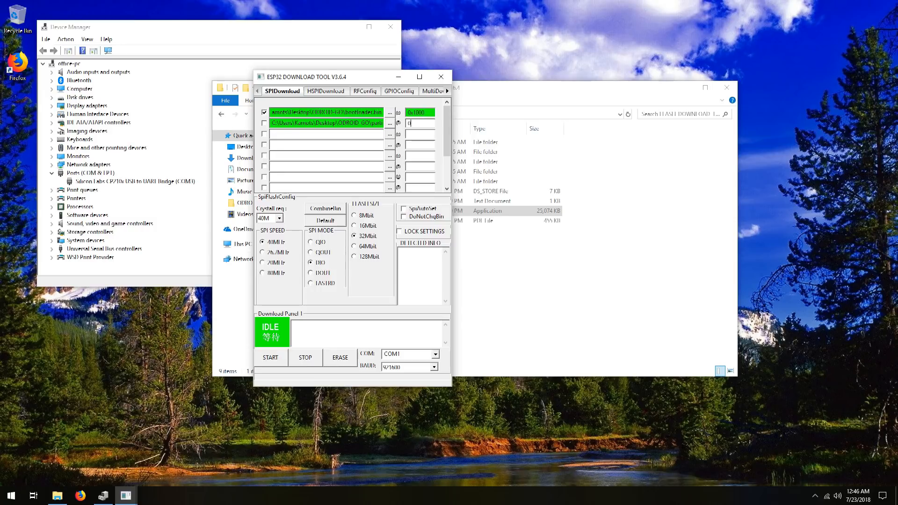
type("0x8000")
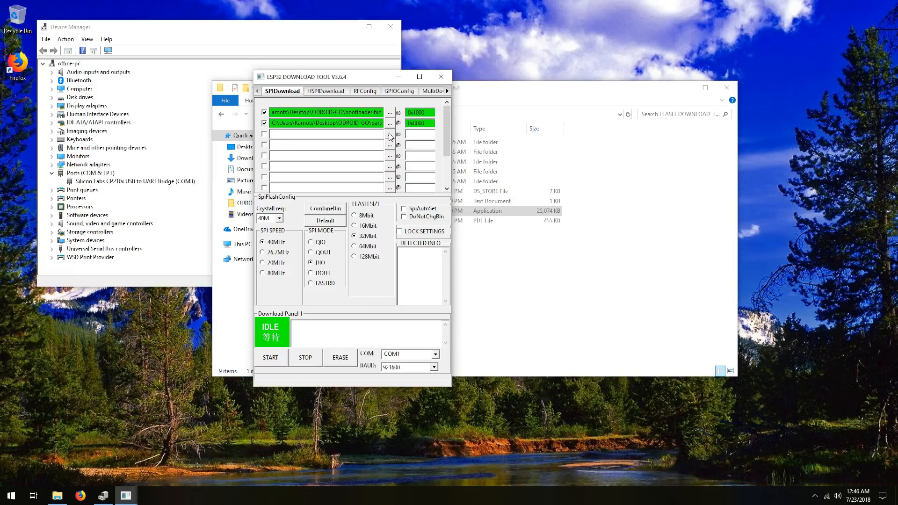
left_click(390, 135)
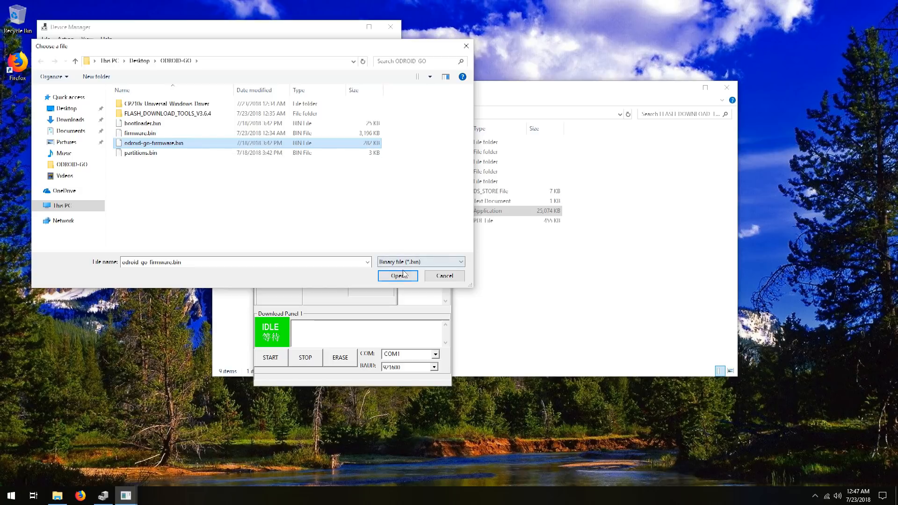
left_click(397, 275)
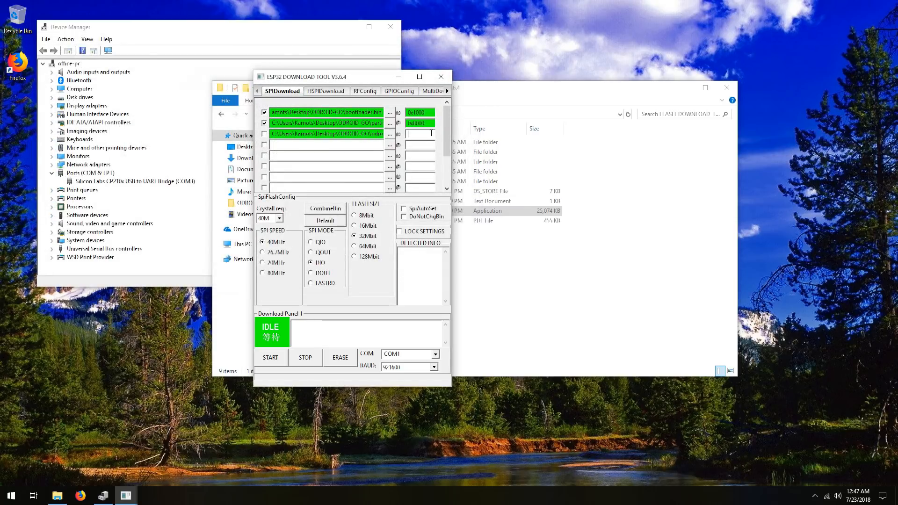
type("0x10000")
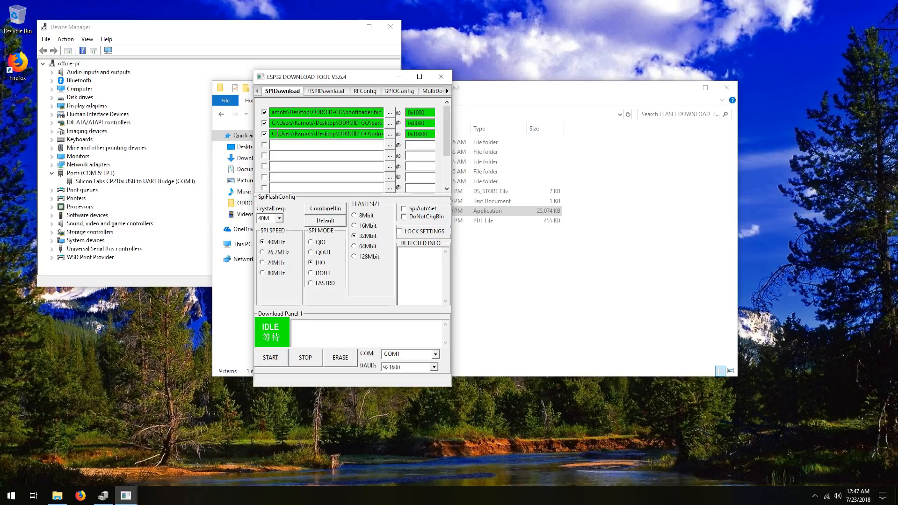
mouse_move(431, 120)
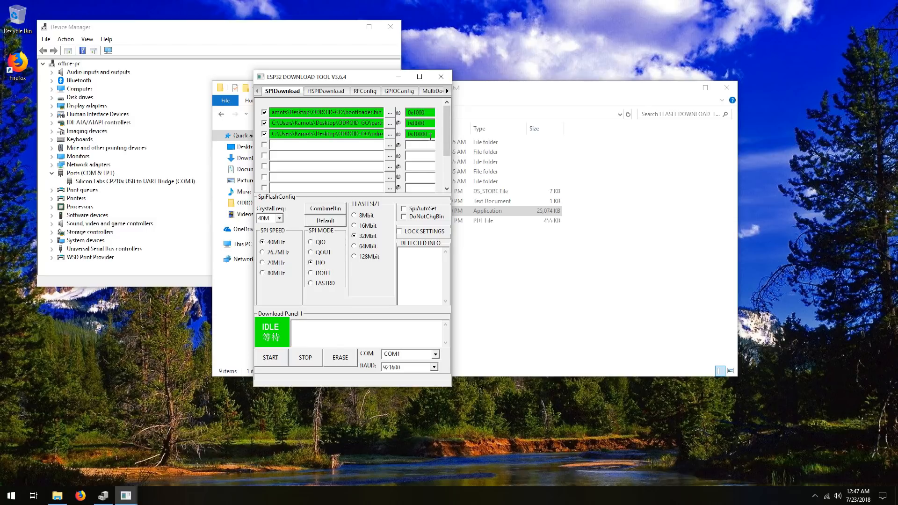
mouse_move(404, 116)
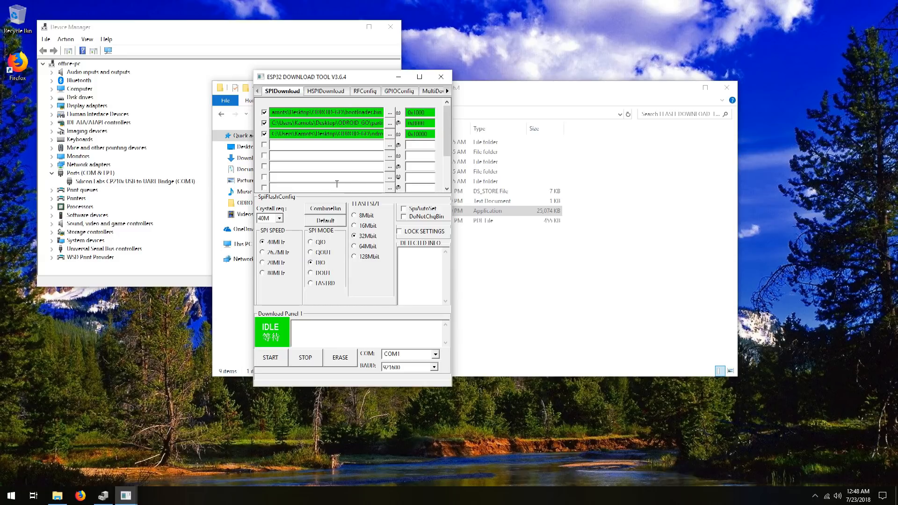
mouse_move(346, 176)
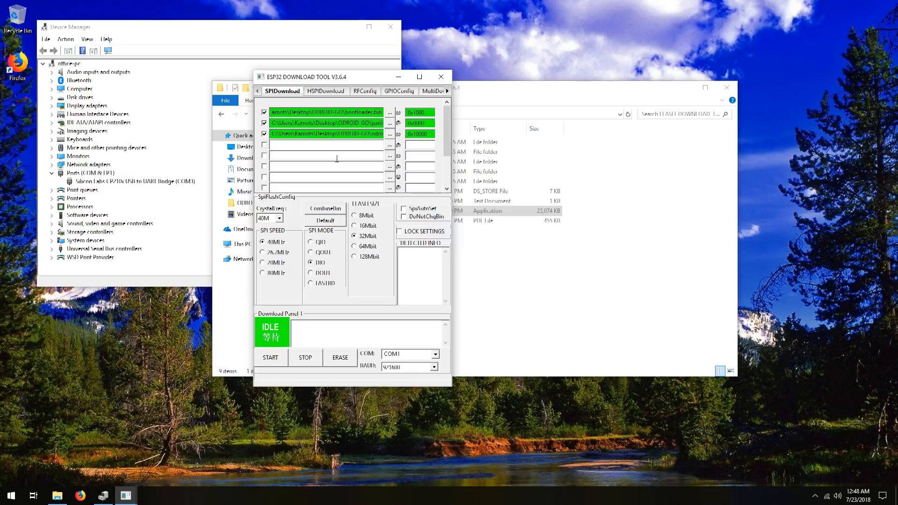
mouse_move(269, 218)
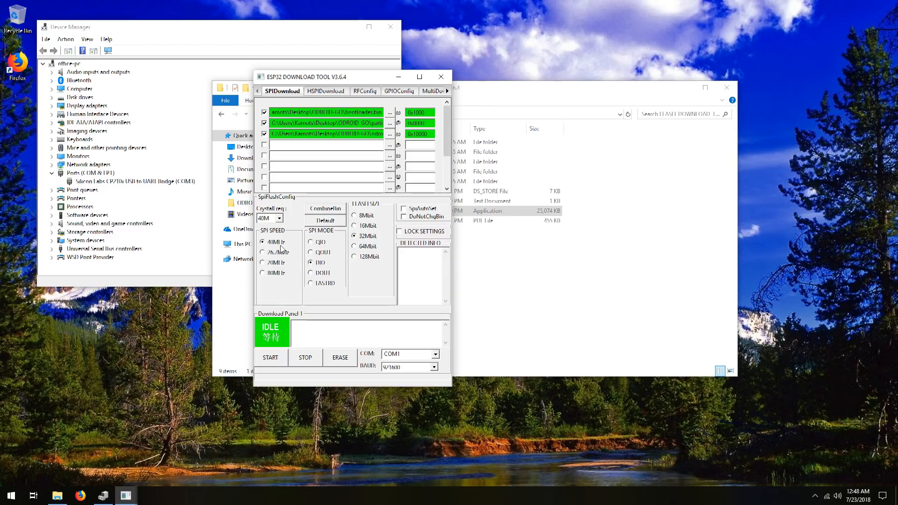
mouse_move(275, 241)
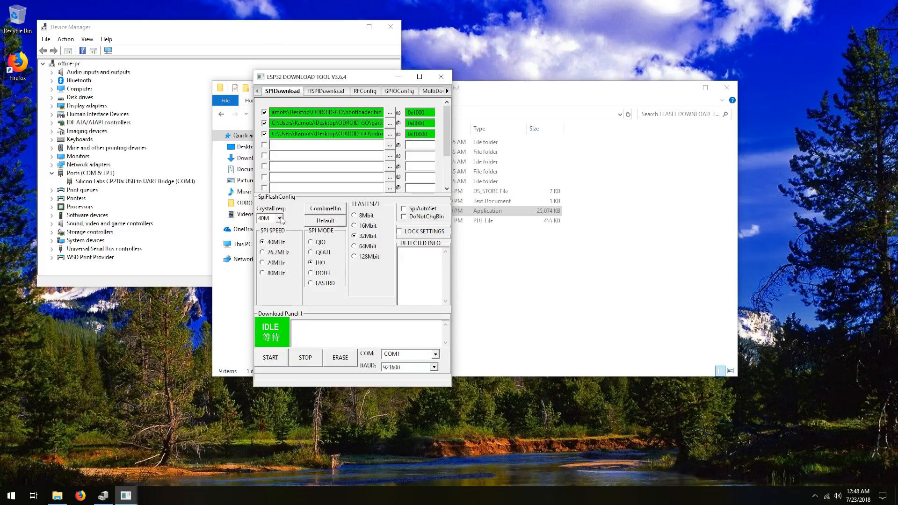
mouse_move(327, 265)
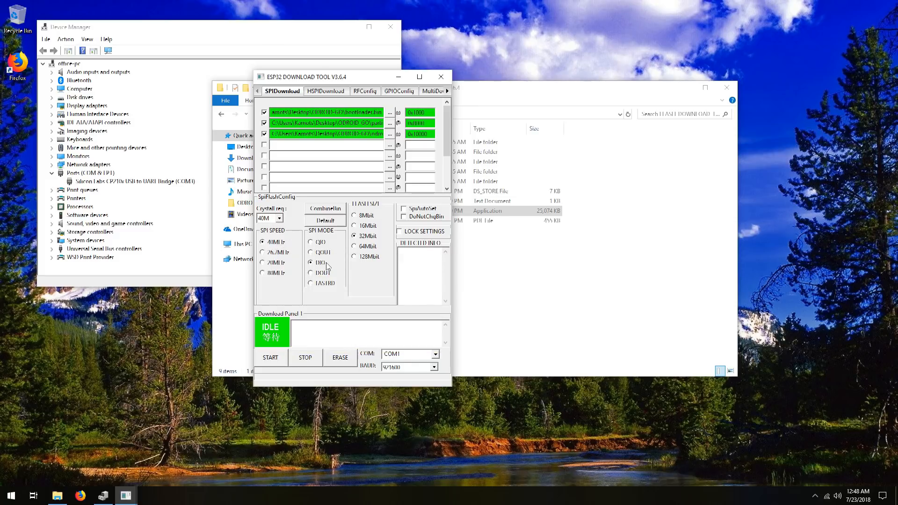
mouse_move(321, 263)
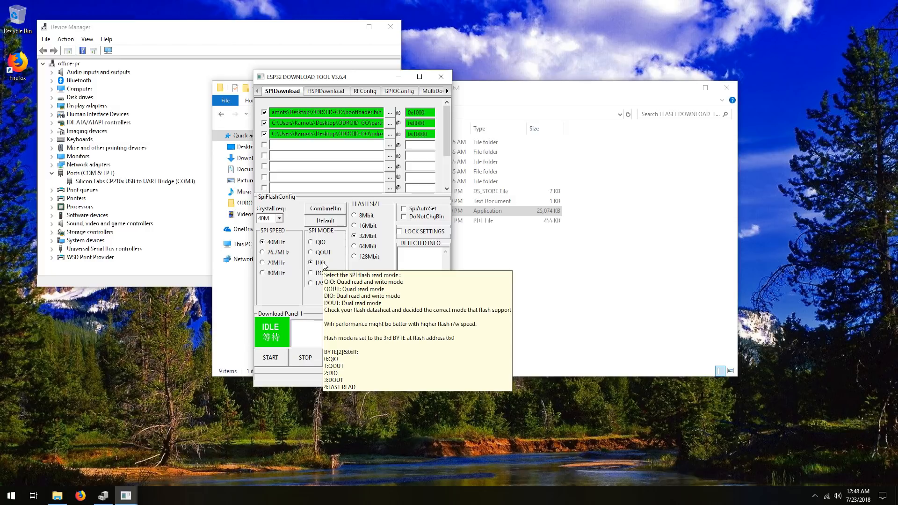
mouse_move(342, 264)
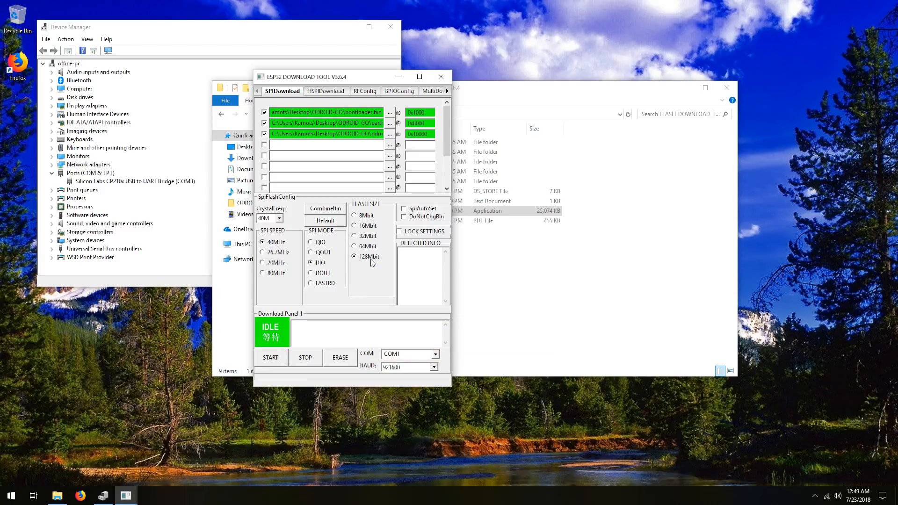
mouse_move(405, 216)
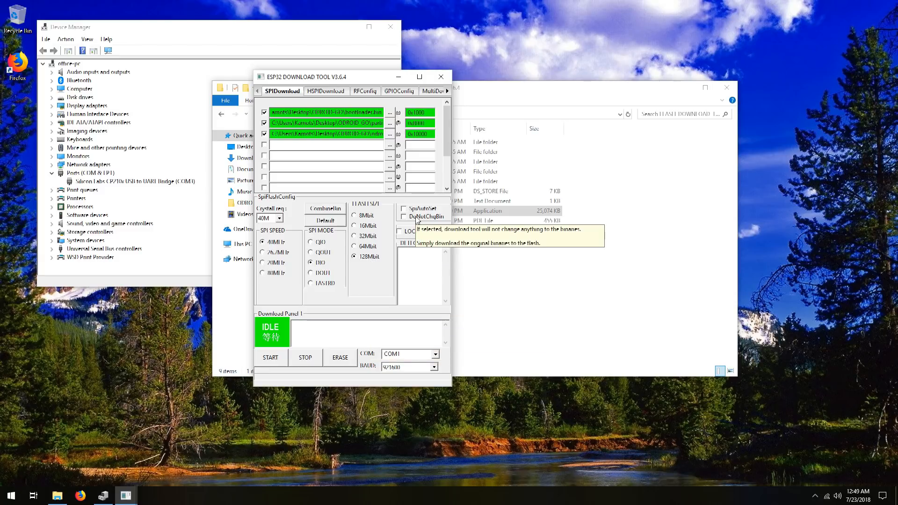
- Tick DoNotChgBin so the tool leaves the binaries unchanged, with flash size 128Mbit
left_click(404, 216)
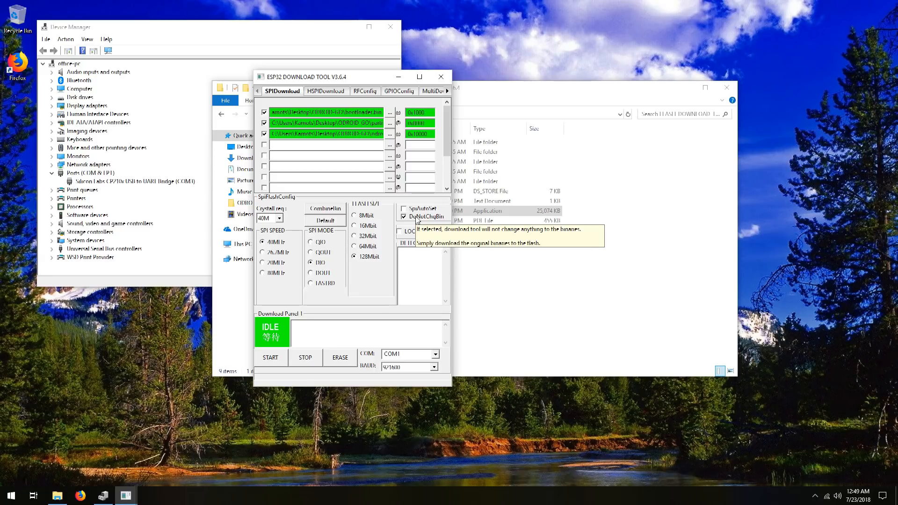
mouse_move(429, 154)
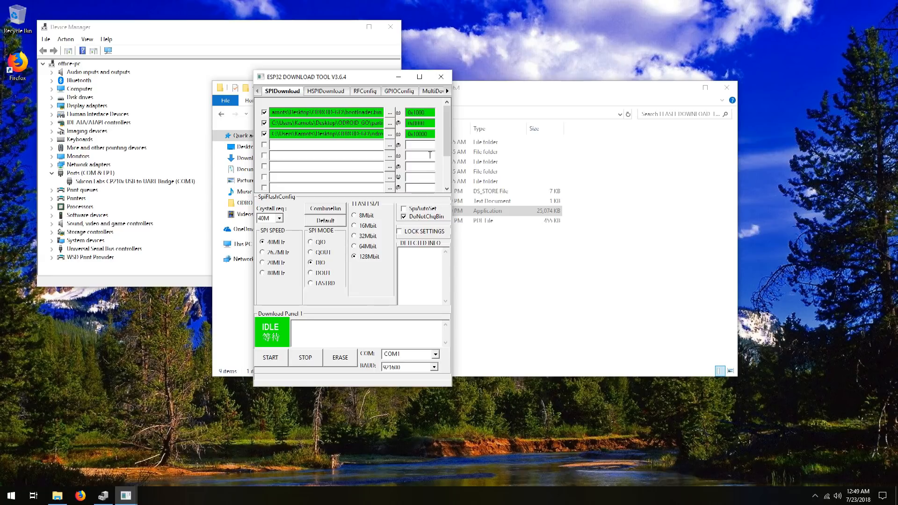
mouse_move(343, 310)
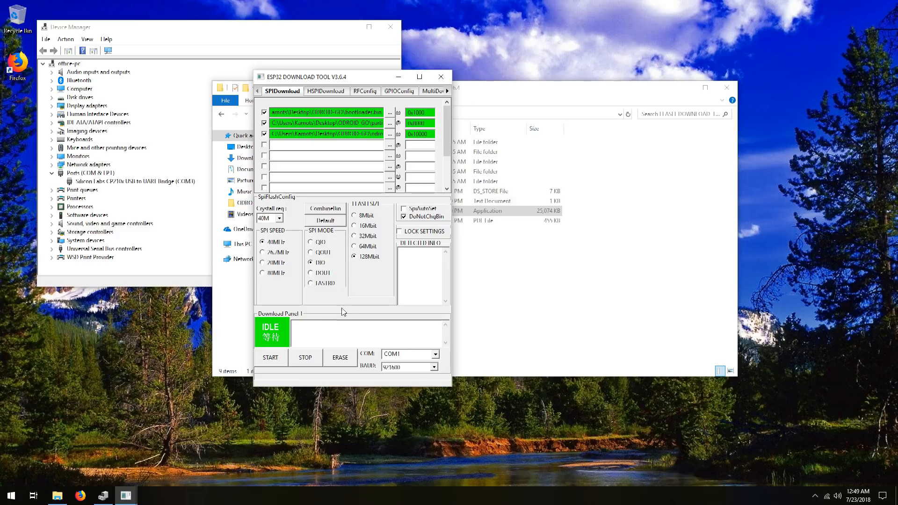
mouse_move(179, 193)
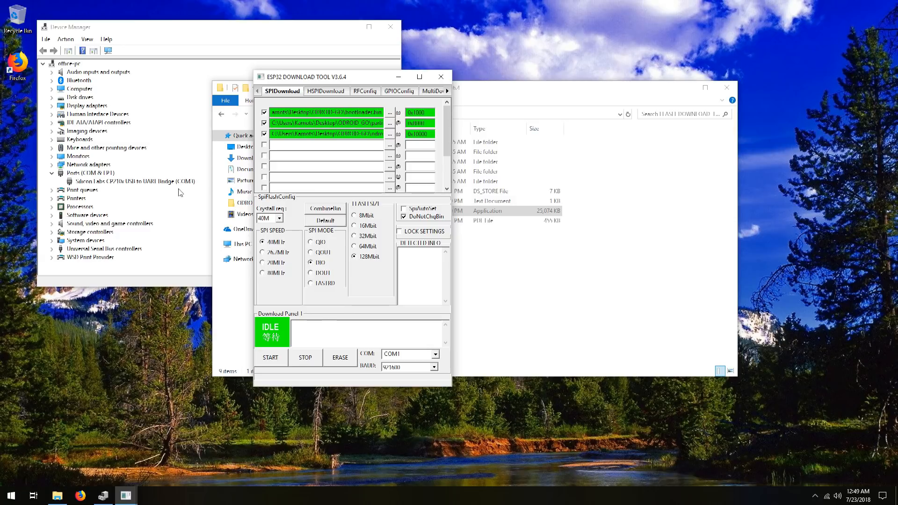
- Select COM3 as the COM port for the board's serial adapter
left_click(437, 353)
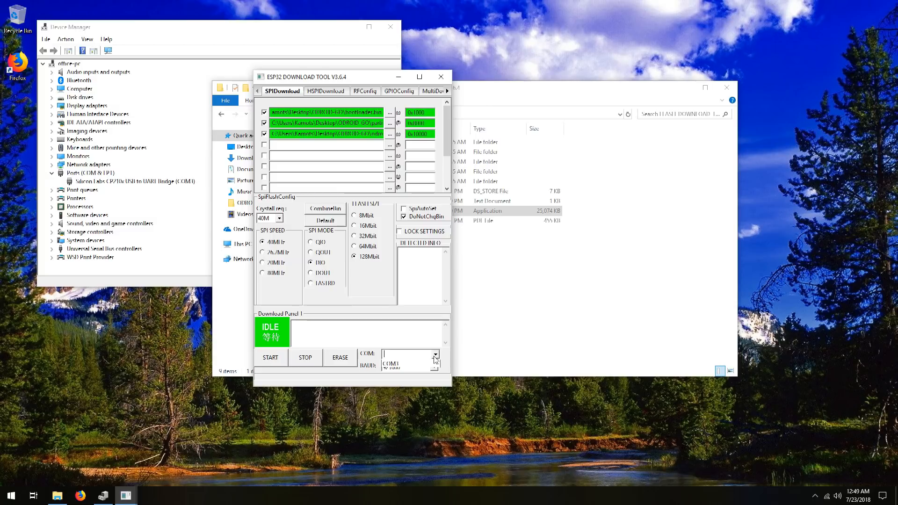
left_click(390, 353)
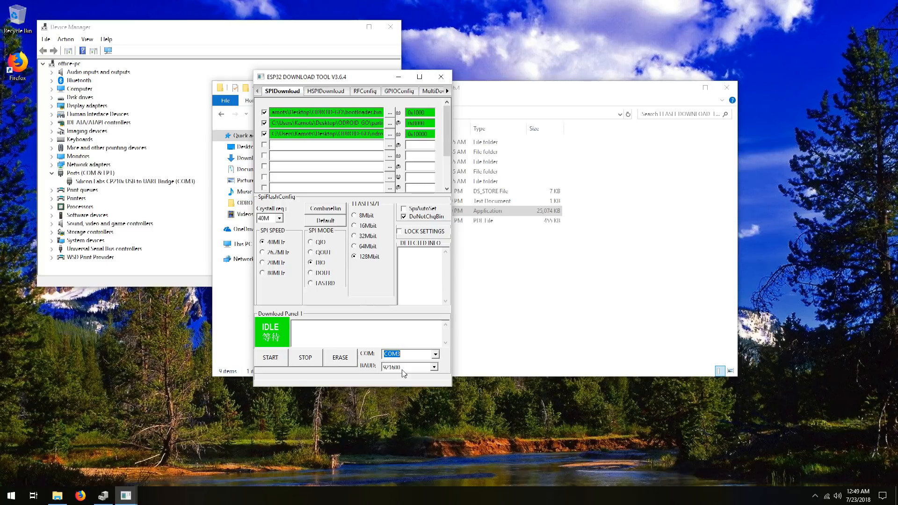
mouse_move(349, 357)
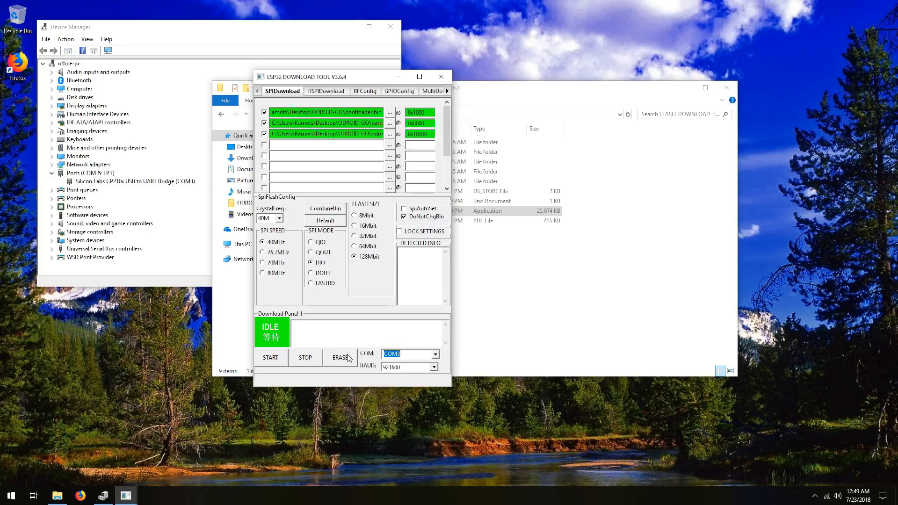
- Erase the board's flash memory over COM3 until the status shows FINISH
left_click(269, 357)
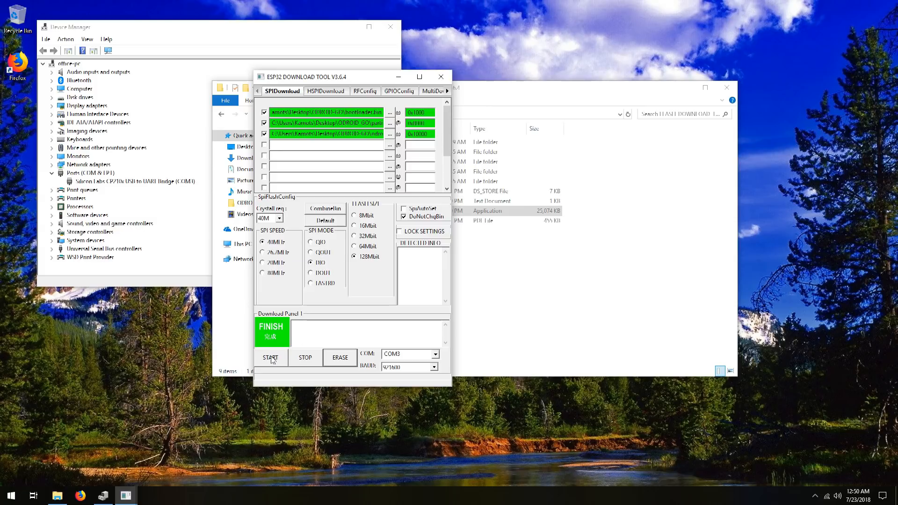
- Start flashing the three firmware files to the board until the status reads FINISH
left_click(270, 357)
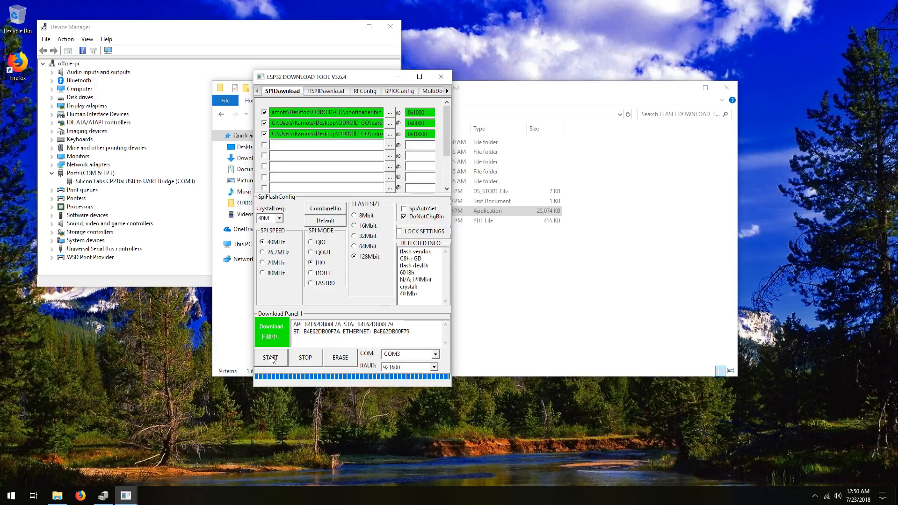
left_click(270, 357)
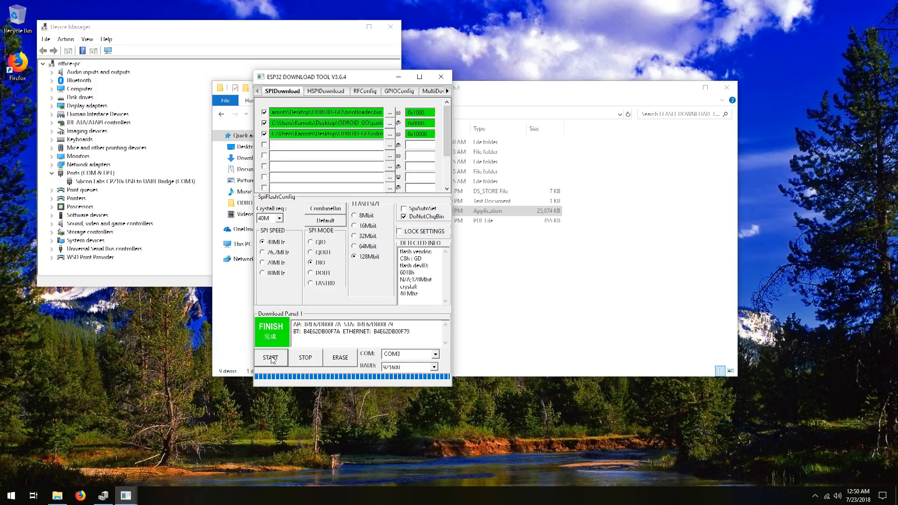